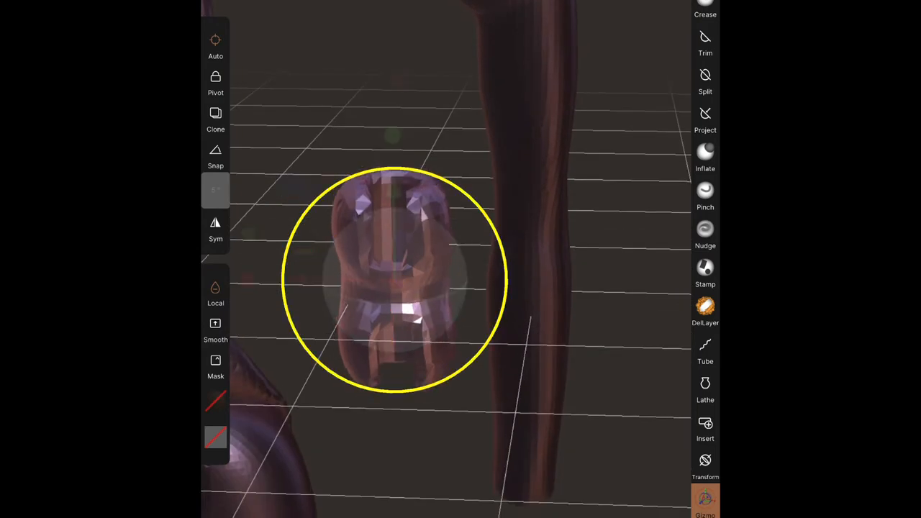
- Orbit around the knee joint piece before adding a rounded box beside it
drag(394, 279, 631, 262)
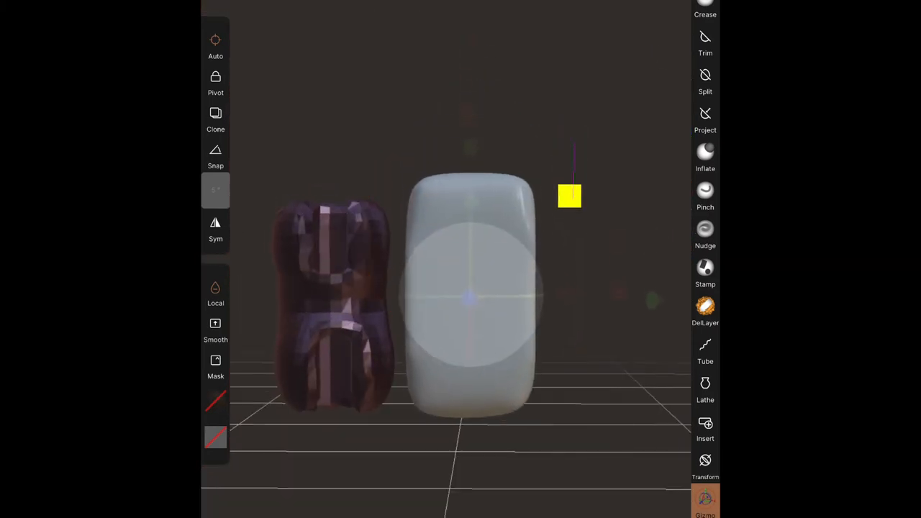
- Reposition the rounded box and move it against the doll's leg
drag(568, 196, 468, 308)
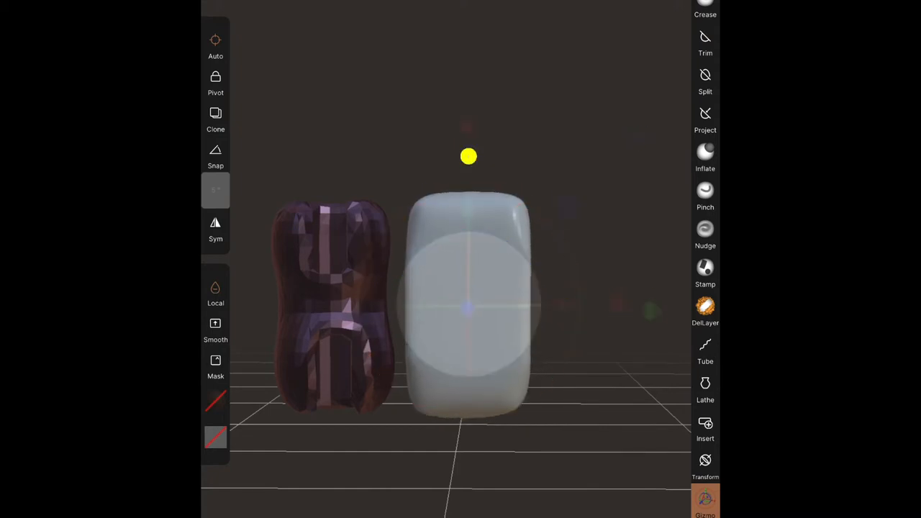
drag(469, 155, 374, 310)
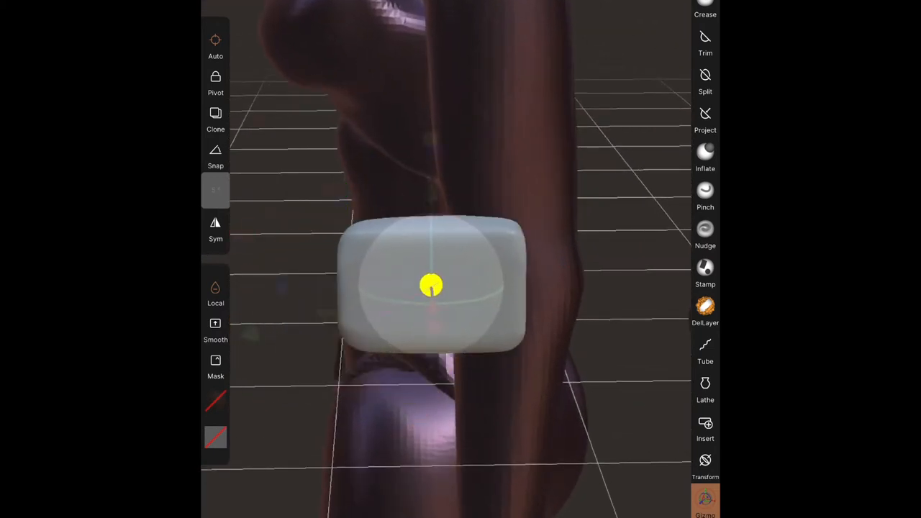
- Push the box further into the leg and select the Box object in the scene list
drag(431, 286, 458, 281)
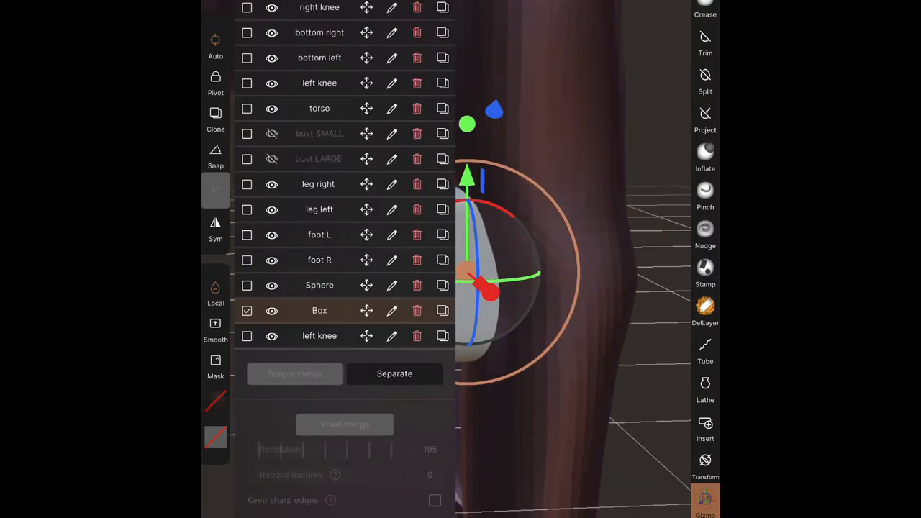
click(248, 285)
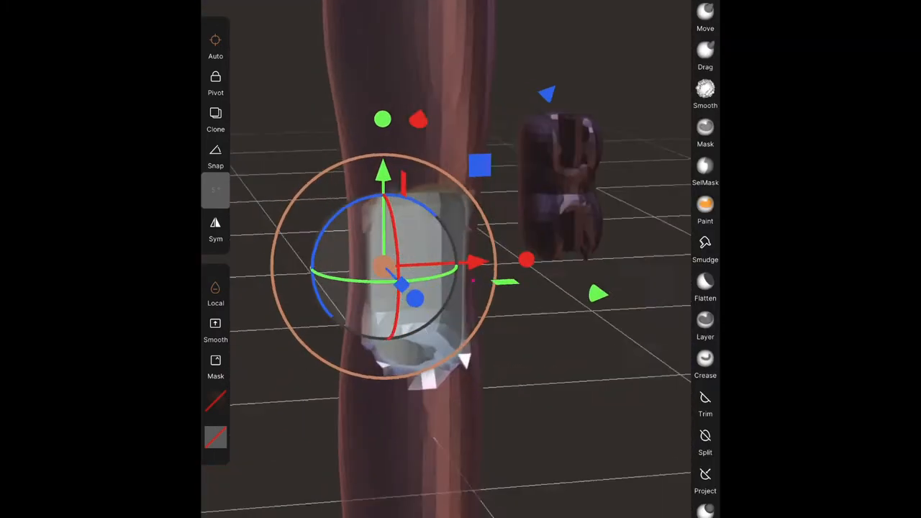
- Smooth the box and cut it from the limb to leave a hollow joint socket
click(705, 89)
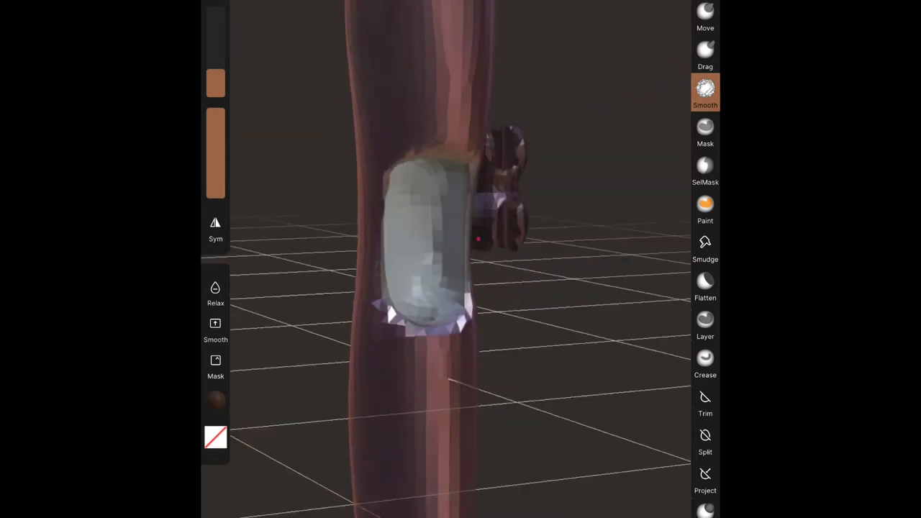
click(705, 501)
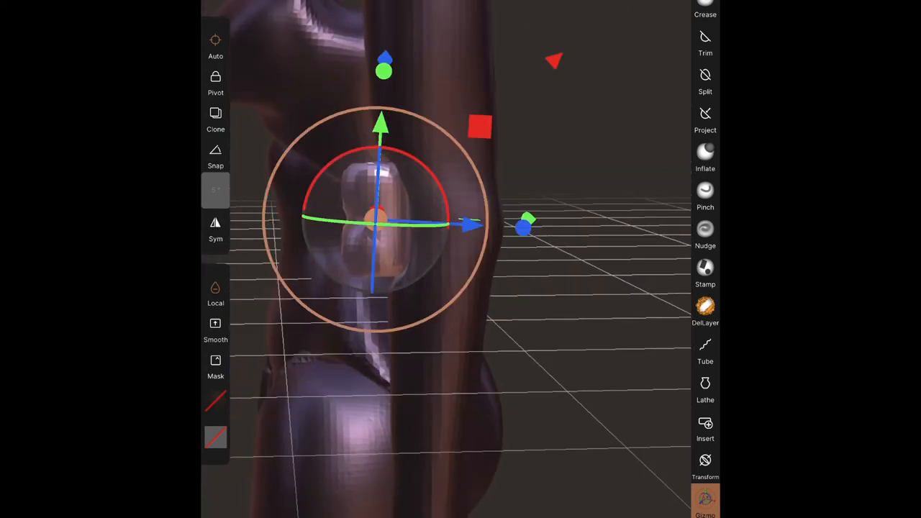
- Move the ball joint into the limb and stand the socketed piece beside the torso
drag(381, 223, 420, 223)
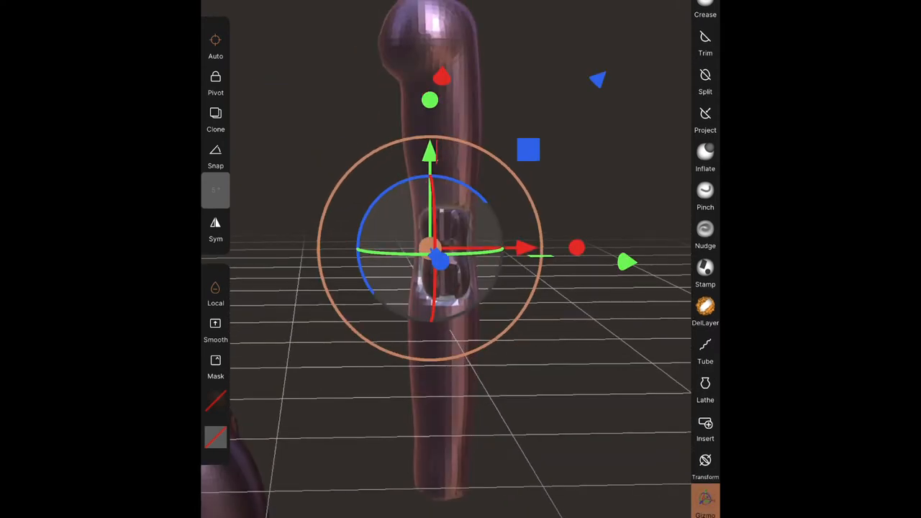
click(705, 79)
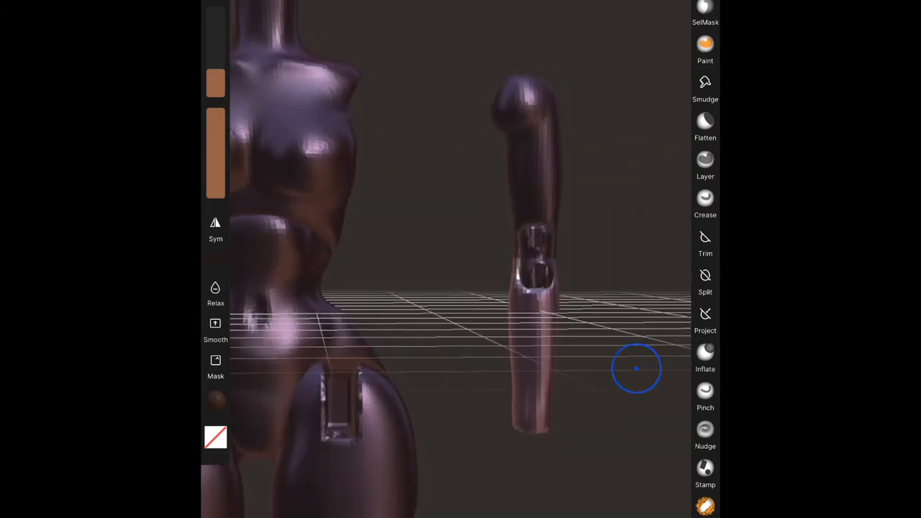
- Separate the arm so it splits into two Sphere objects
scroll(down, 3)
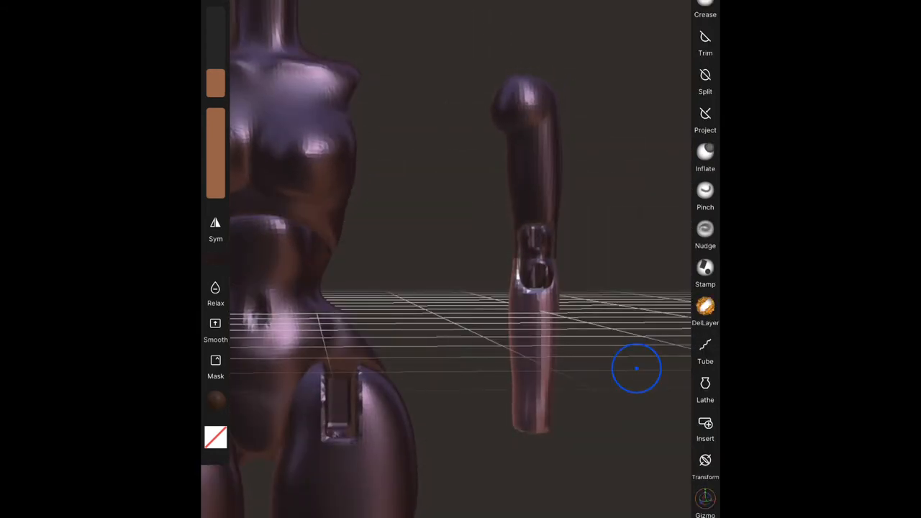
click(705, 501)
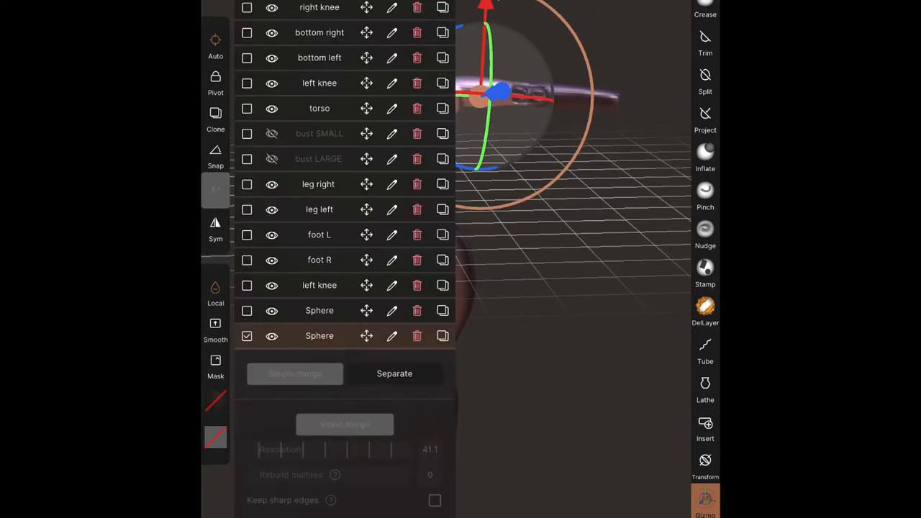
- Rename the right-side pieces to upper arm, lower arm R and R elbow
click(391, 335)
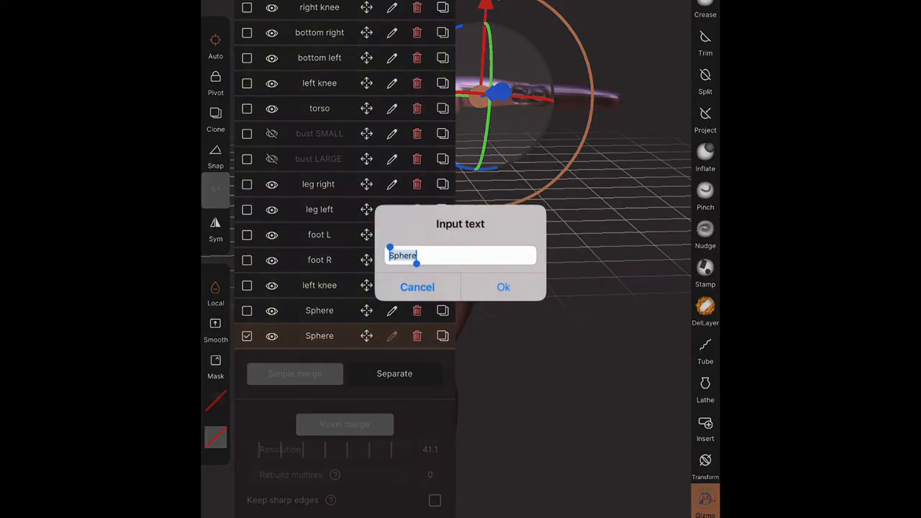
text(upper)
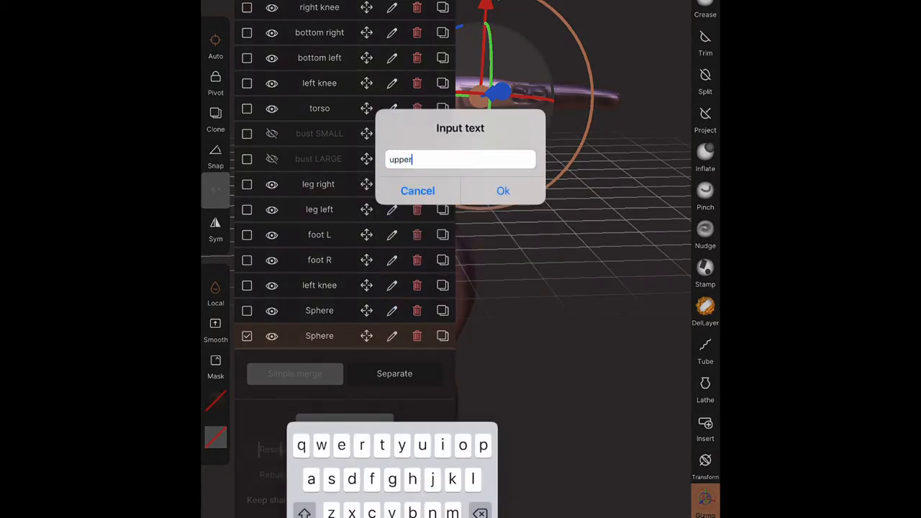
click(504, 190)
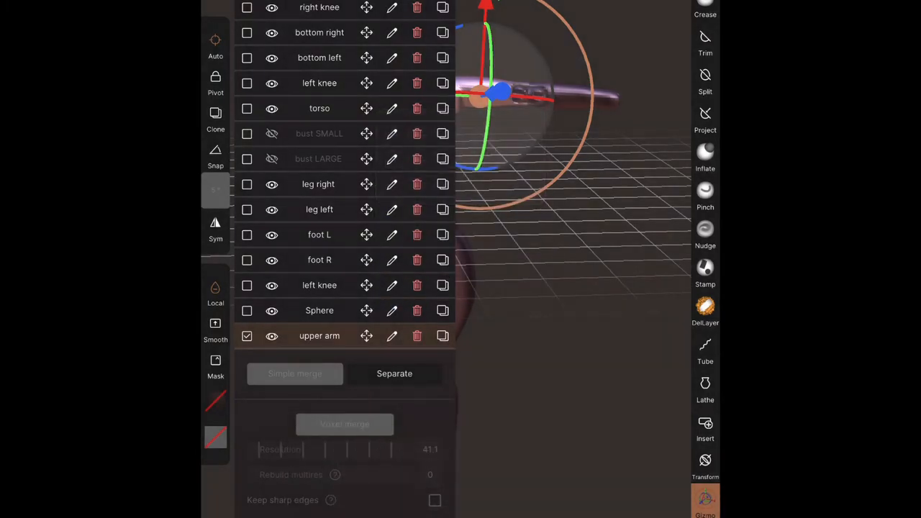
click(392, 311)
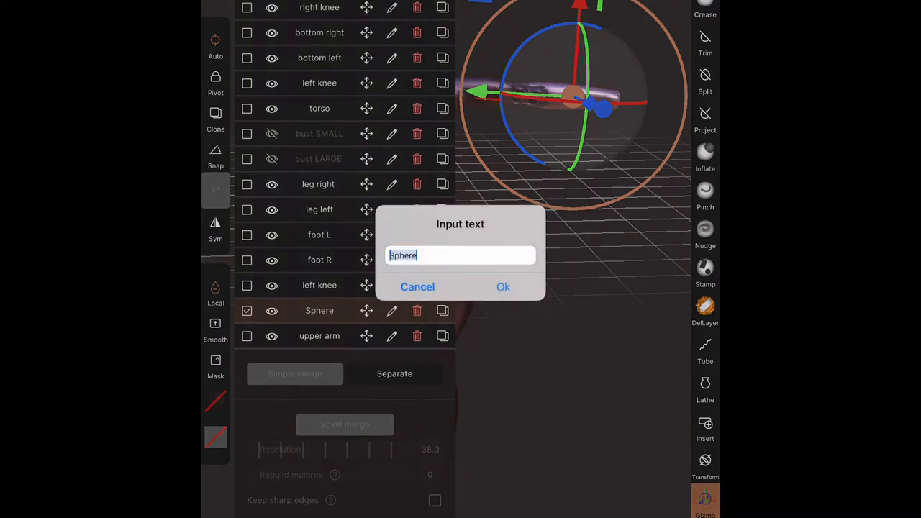
text(lower)
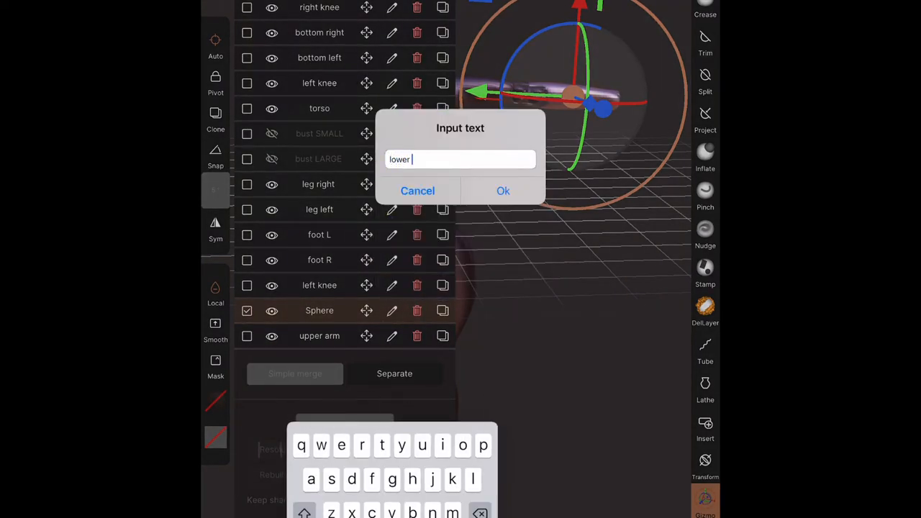
click(503, 190)
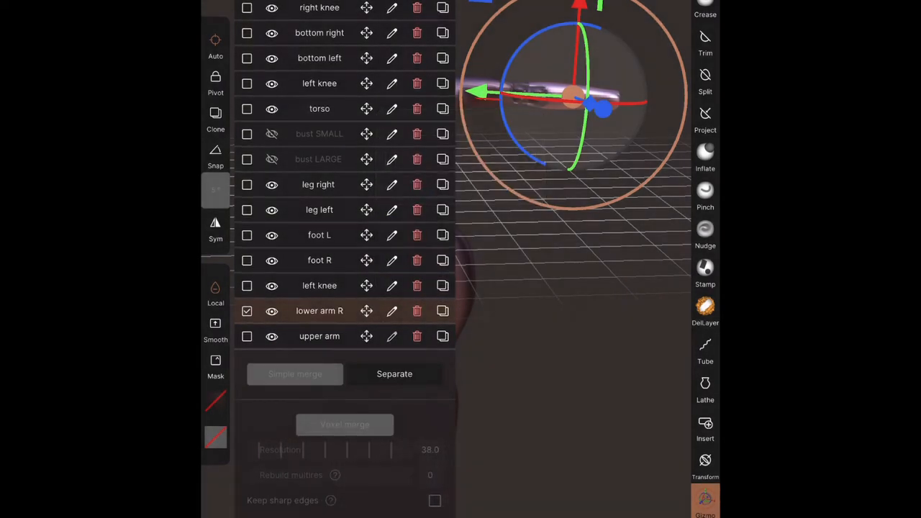
click(391, 337)
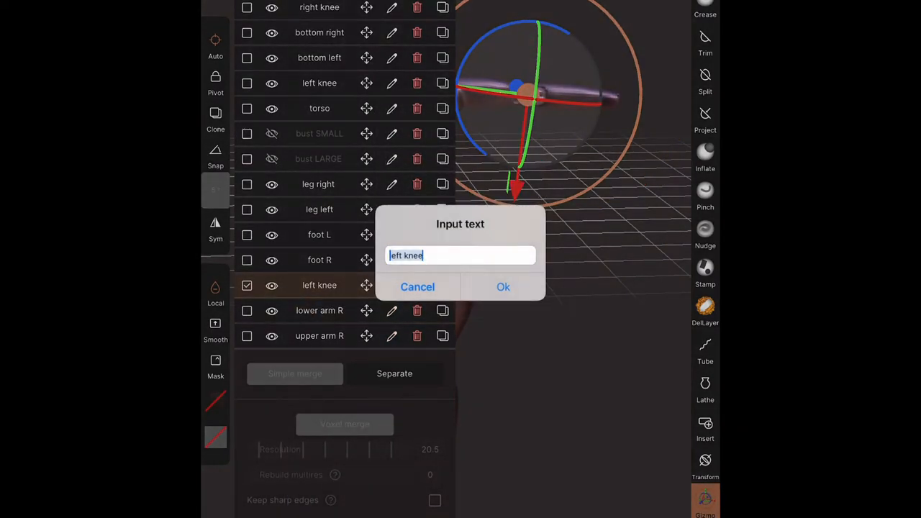
text(R el)
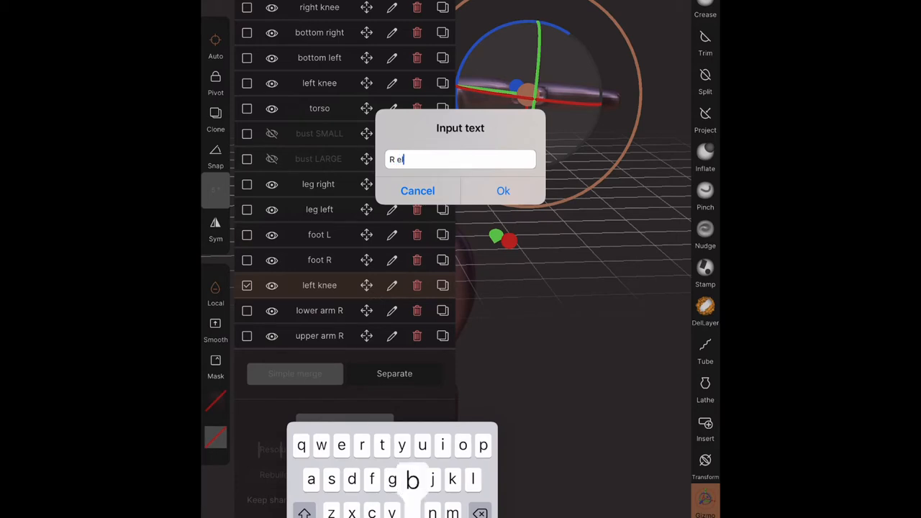
click(504, 190)
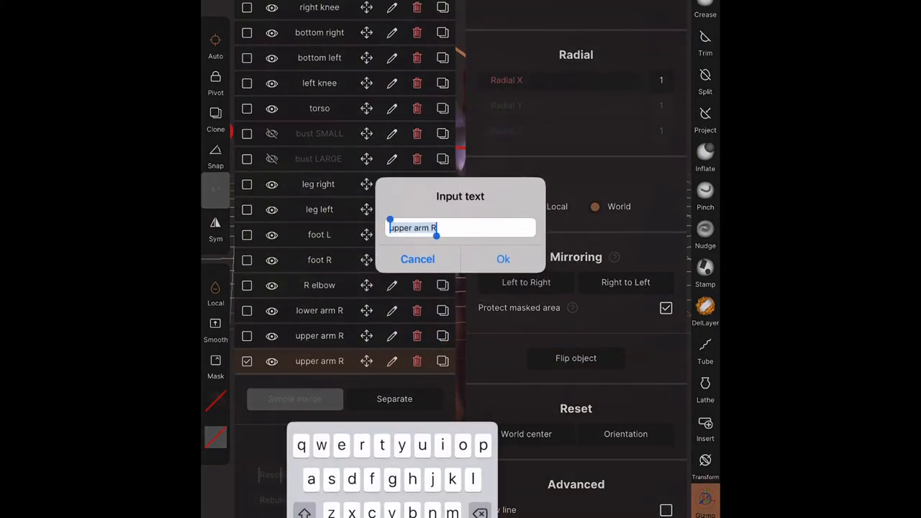
- Rename the duplicated copies to upper arm L, lower arm L and the left elbow
click(503, 259)
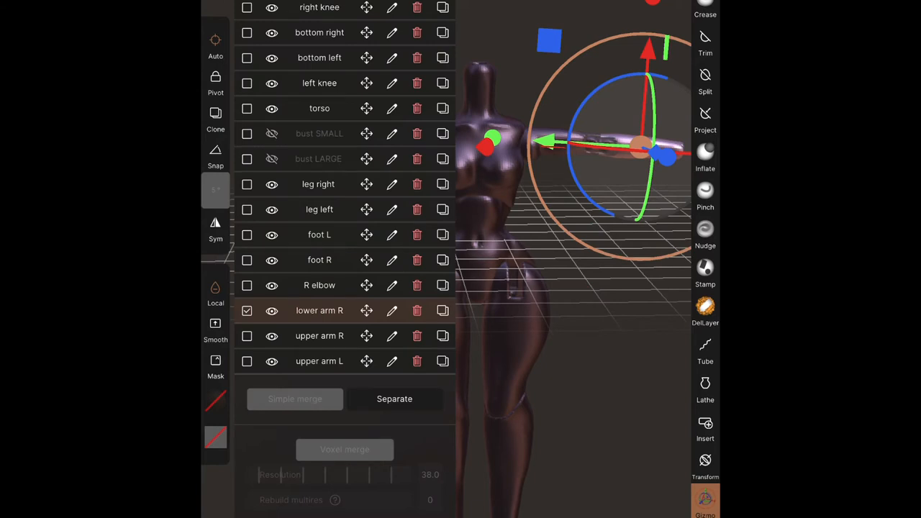
click(391, 311)
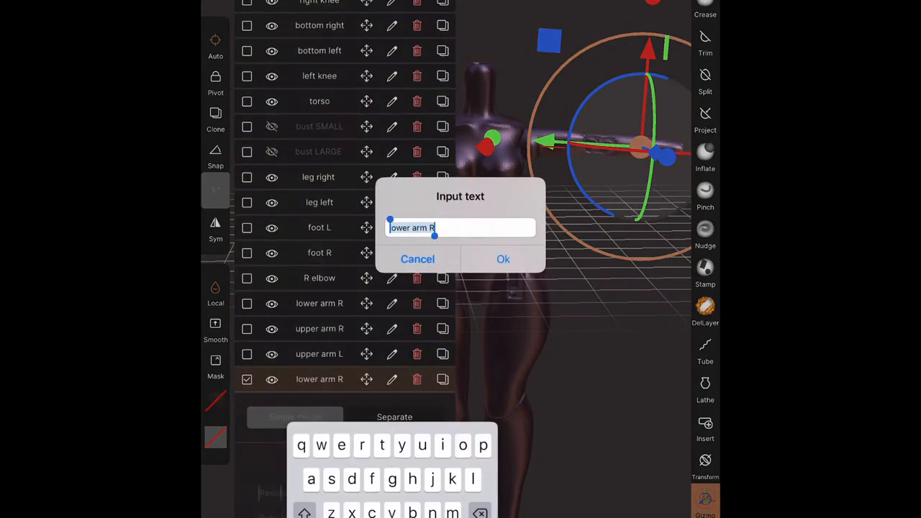
click(503, 259)
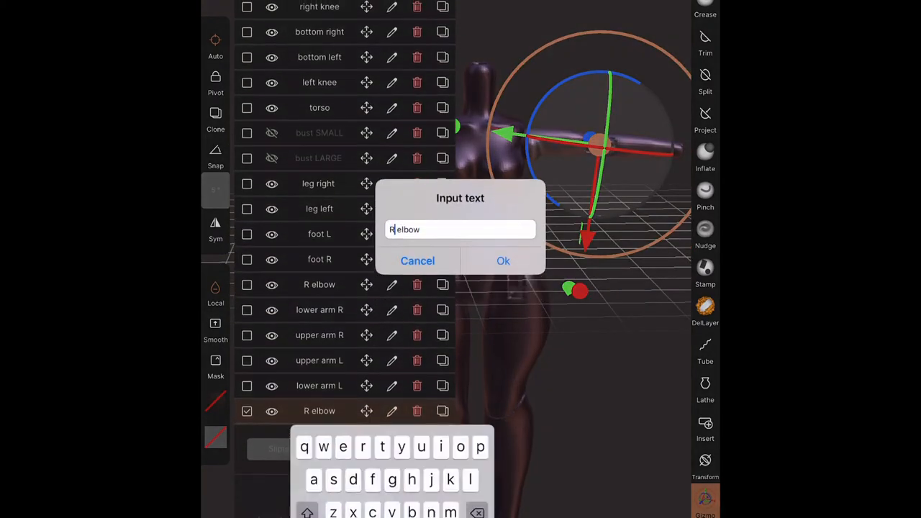
click(504, 261)
text(hand)
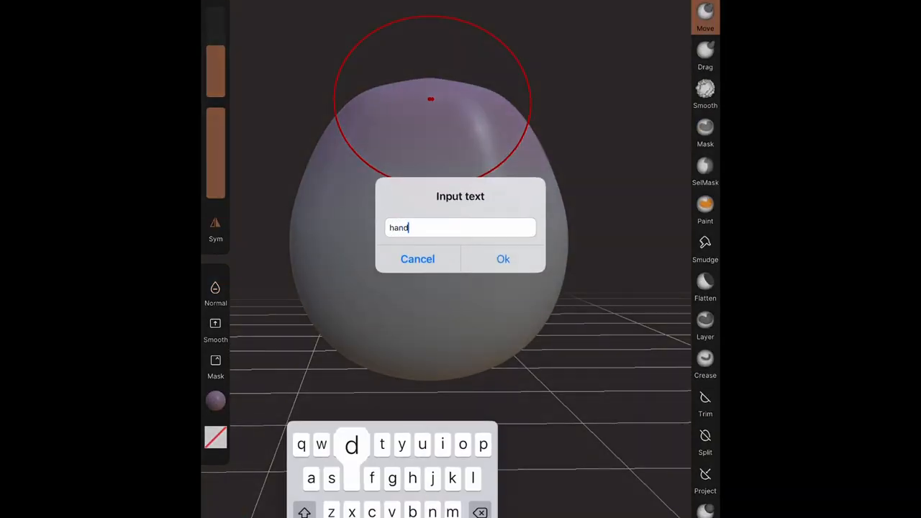
- Name the object hand, flatten its blob into a palm and pull out a thumb
click(503, 259)
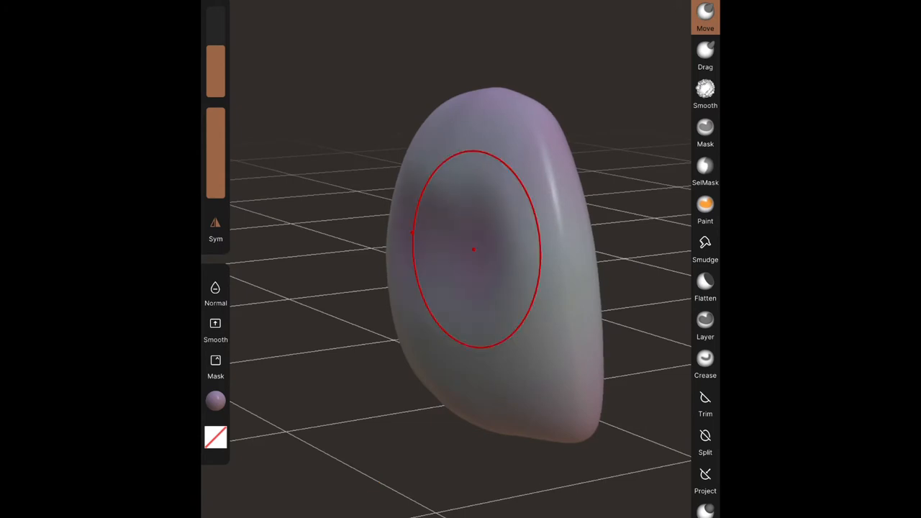
drag(473, 251, 601, 457)
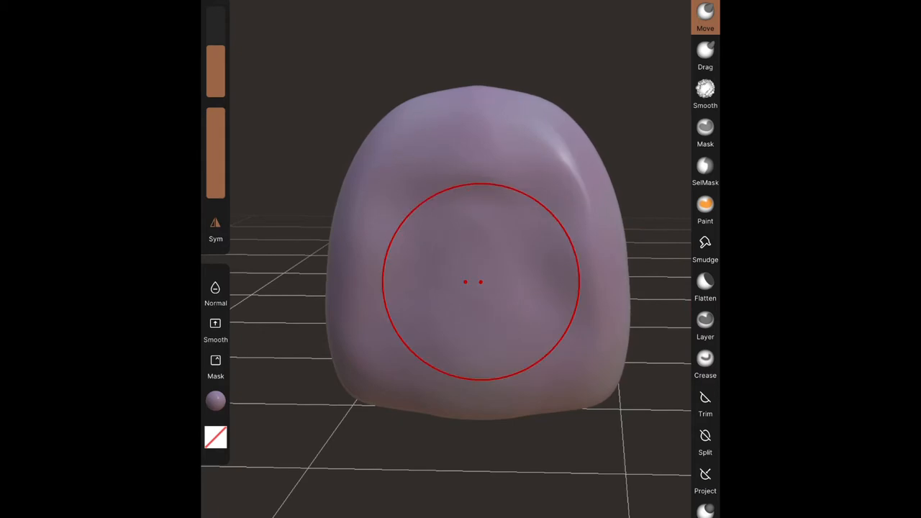
drag(482, 281, 468, 345)
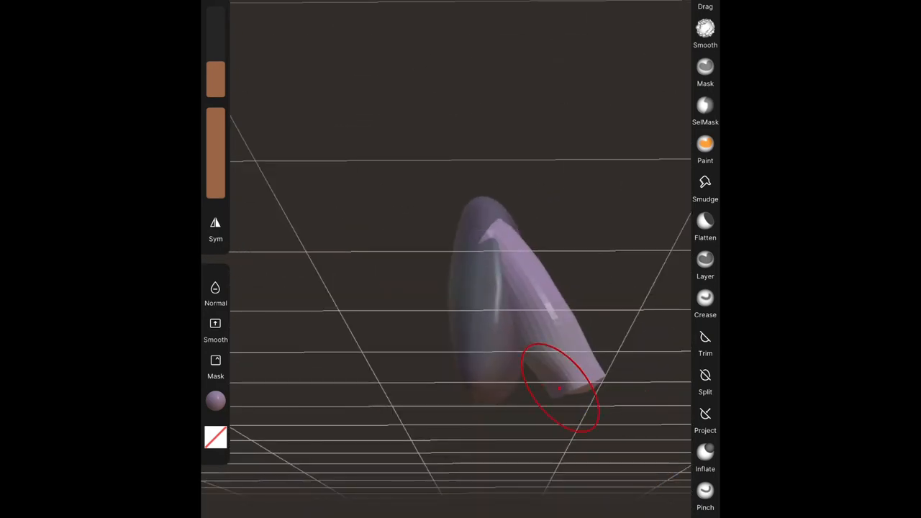
drag(564, 388, 544, 349)
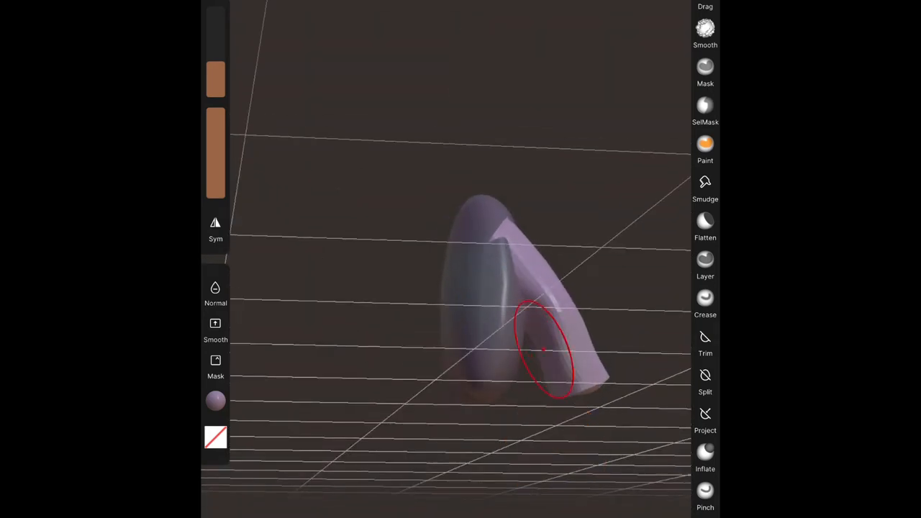
- Smooth the thumb's surface and its inner curve
click(705, 26)
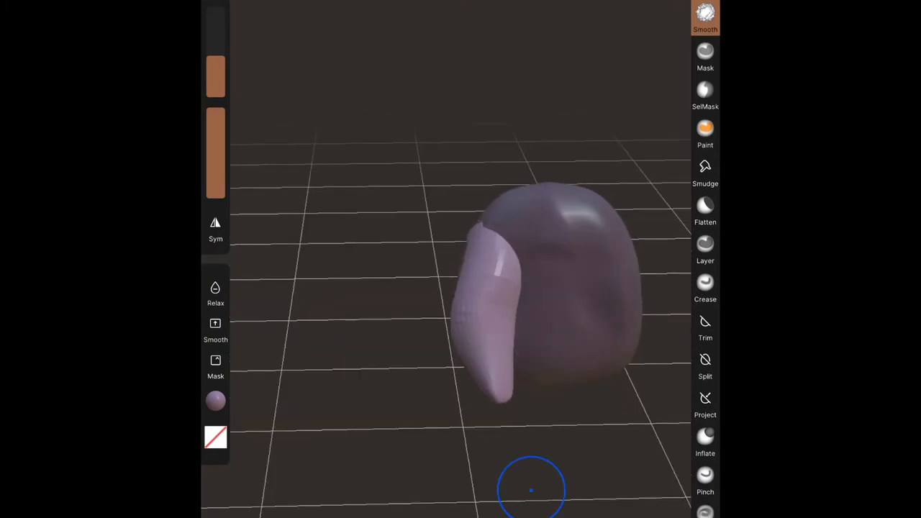
drag(531, 489, 420, 480)
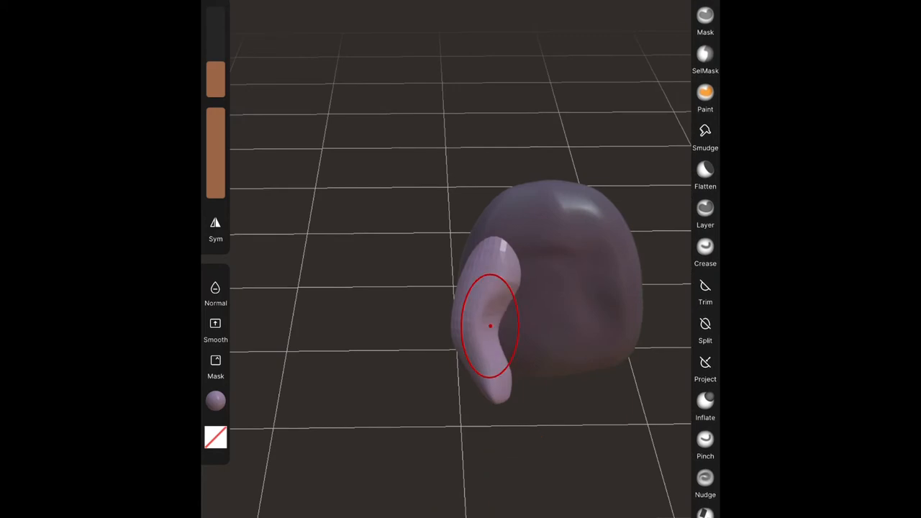
drag(489, 325, 506, 339)
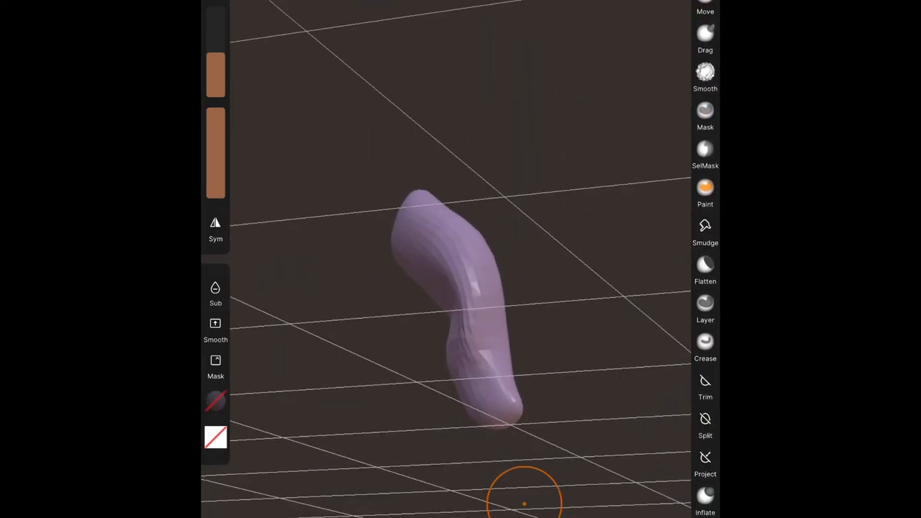
- Bend the finger form and draw a short tube curve ending at the palm
drag(525, 492, 472, 349)
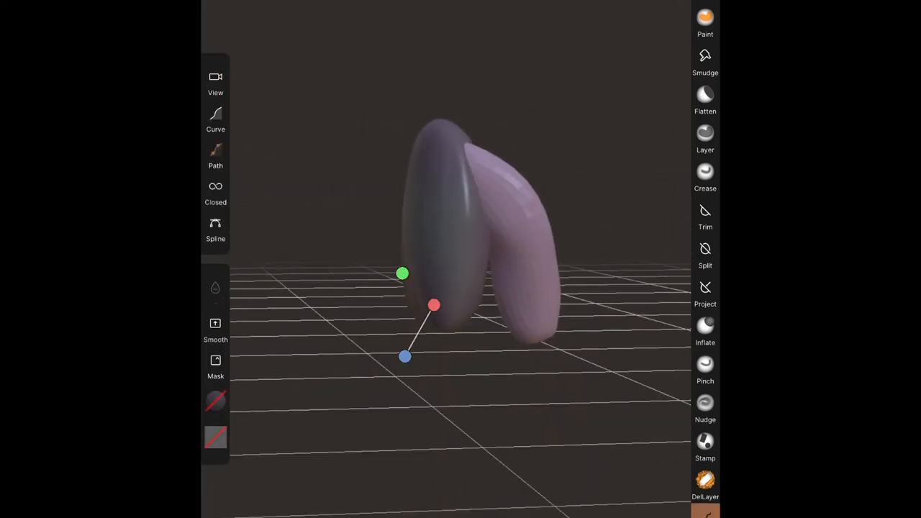
drag(406, 356, 430, 328)
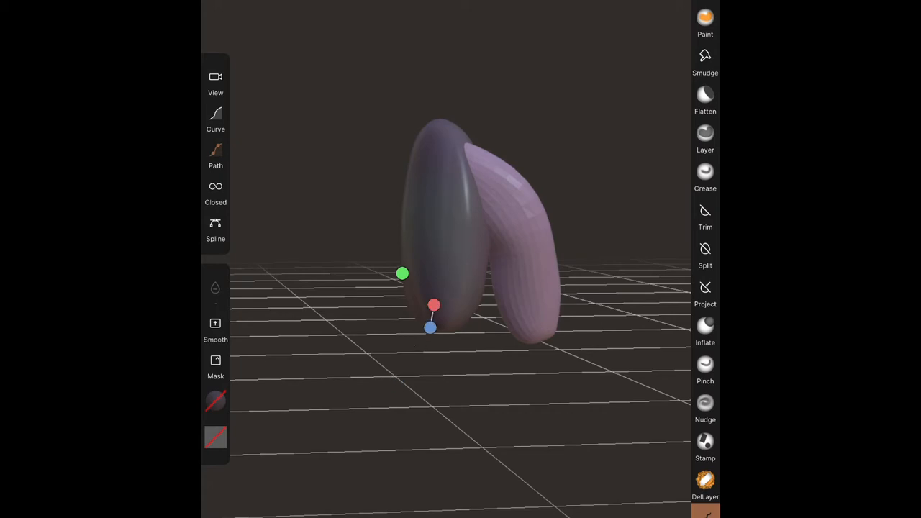
drag(430, 328, 380, 388)
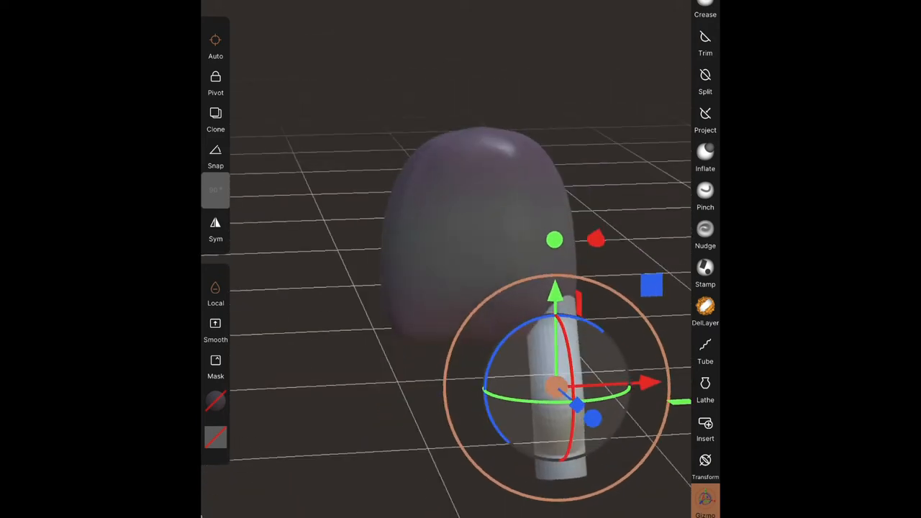
- Select each finger cylinder and position them side by side beneath the palm
click(705, 350)
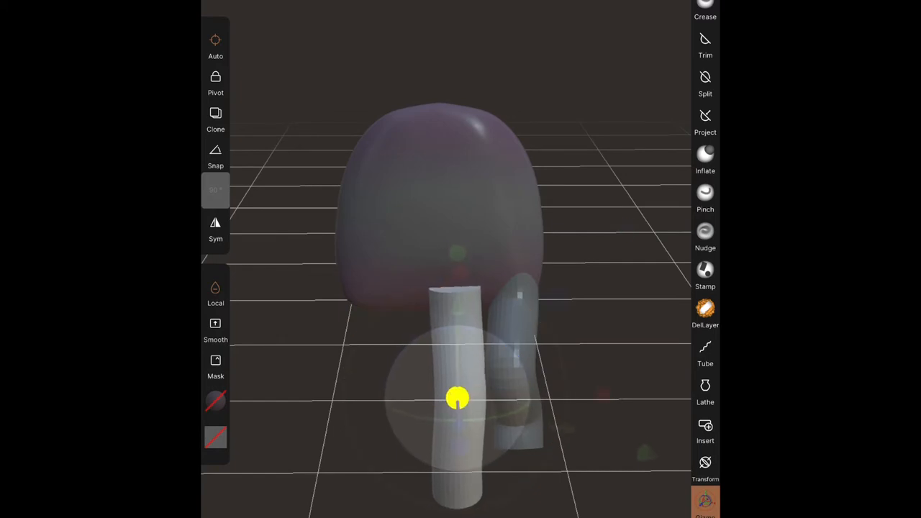
click(705, 353)
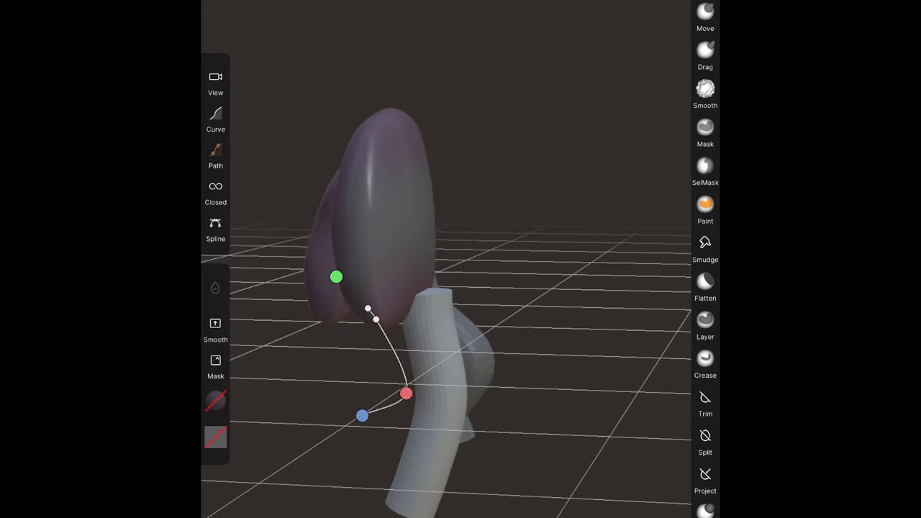
- Bend one finger tube's curve and shape another finger hanging beneath the palm
drag(362, 416, 337, 385)
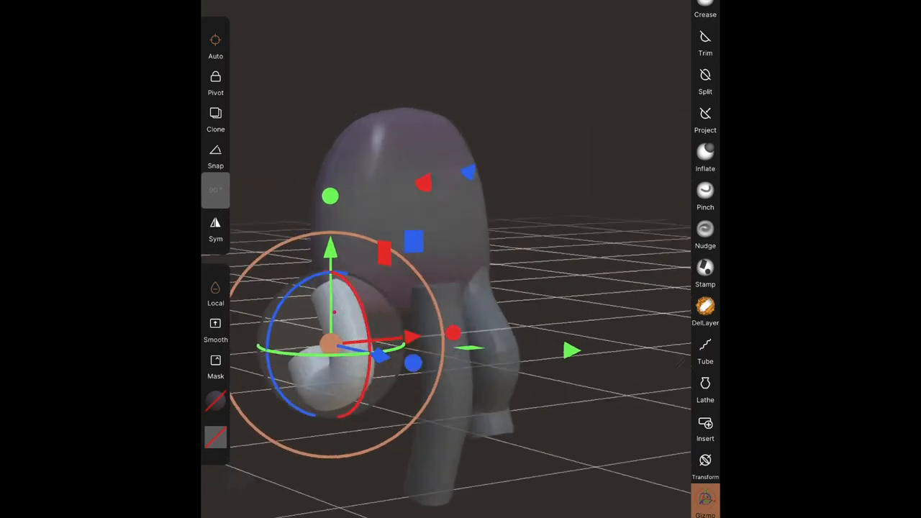
click(705, 350)
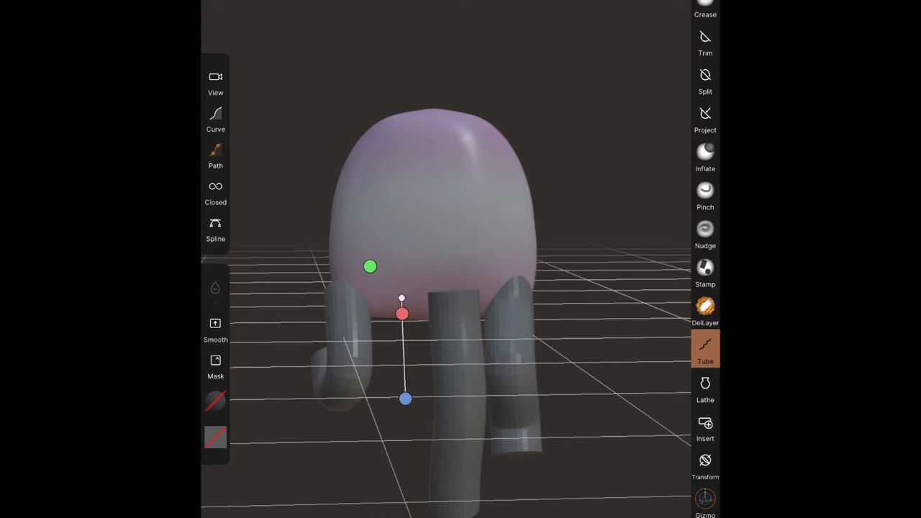
drag(403, 314, 389, 472)
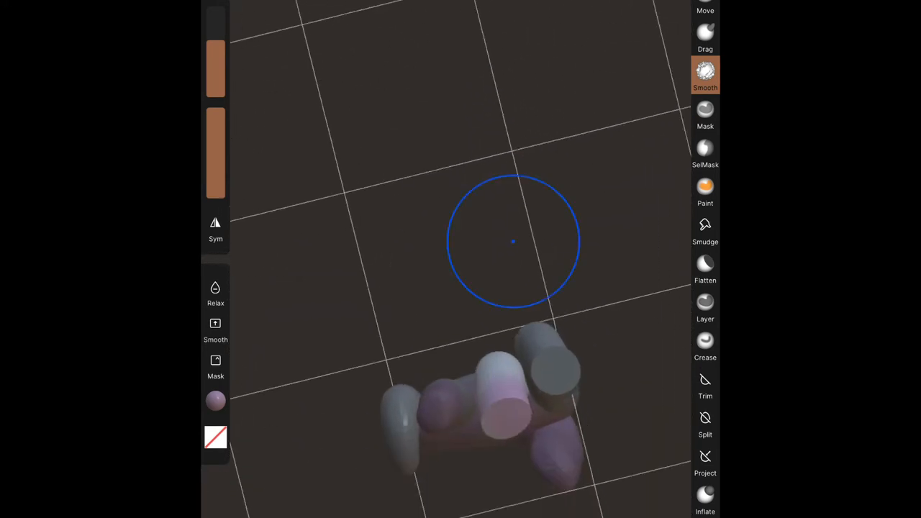
- Smooth the finger tube ends, curl one fingertip into a hook and paint it dark red
drag(512, 242, 484, 366)
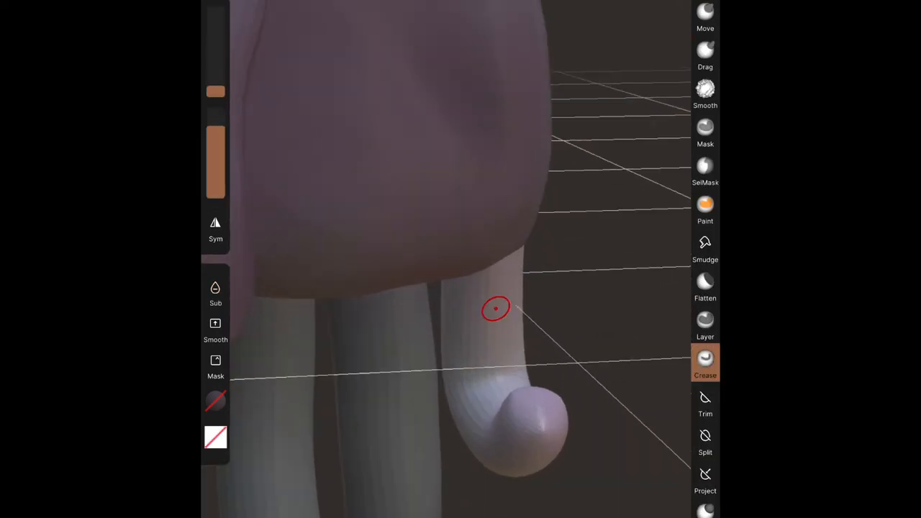
click(705, 65)
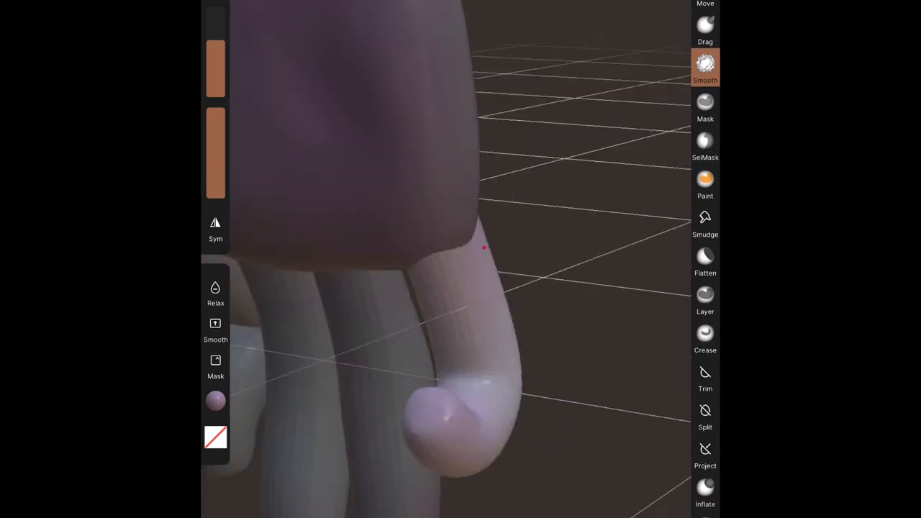
click(705, 334)
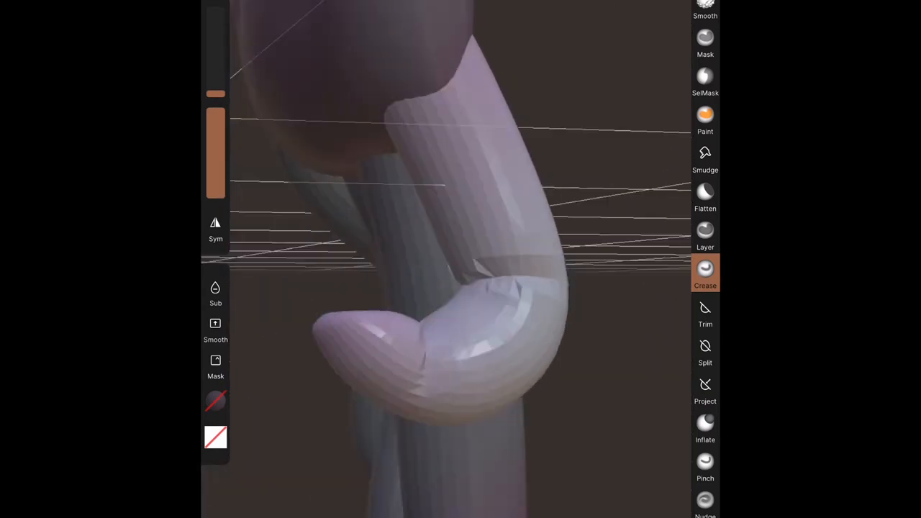
click(705, 7)
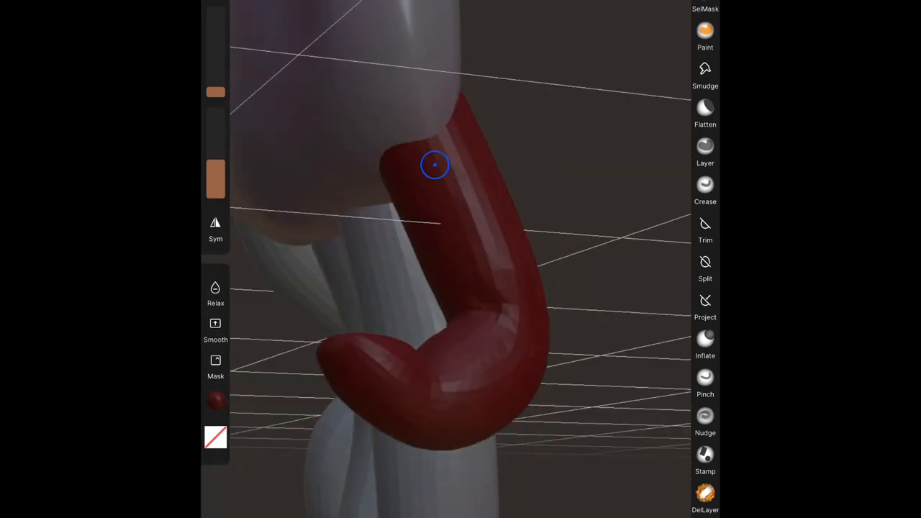
- Paint the curled finger red and smooth the neighbouring straight fingers
drag(434, 164, 547, 478)
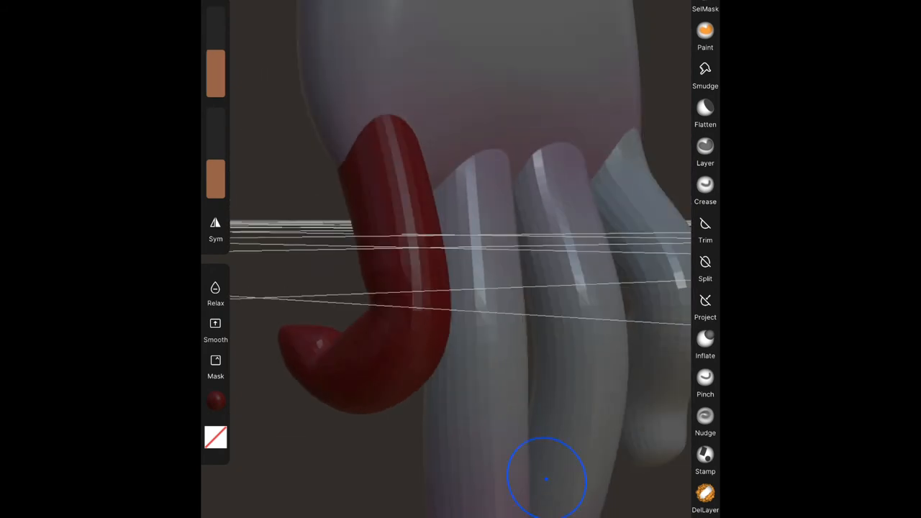
drag(547, 478, 431, 288)
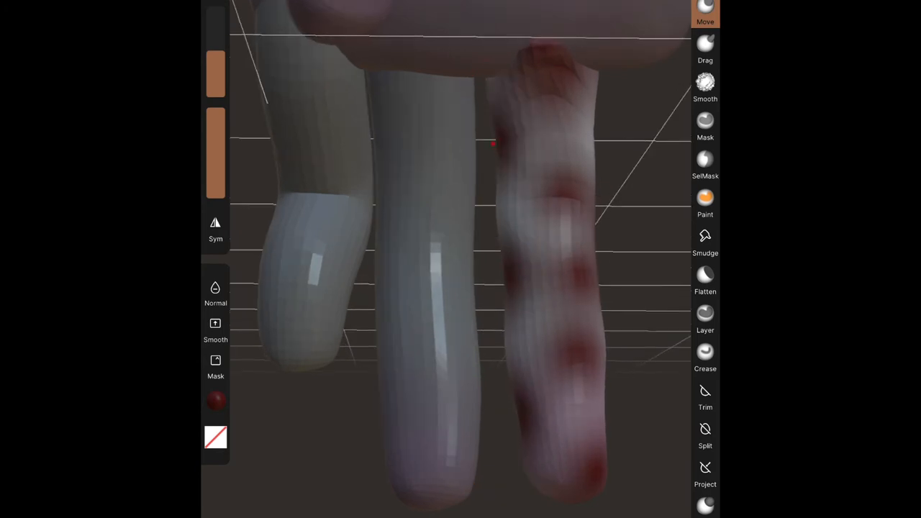
- Pull the blushed finger to bend it at the knuckle, ready to crease its joints
click(705, 80)
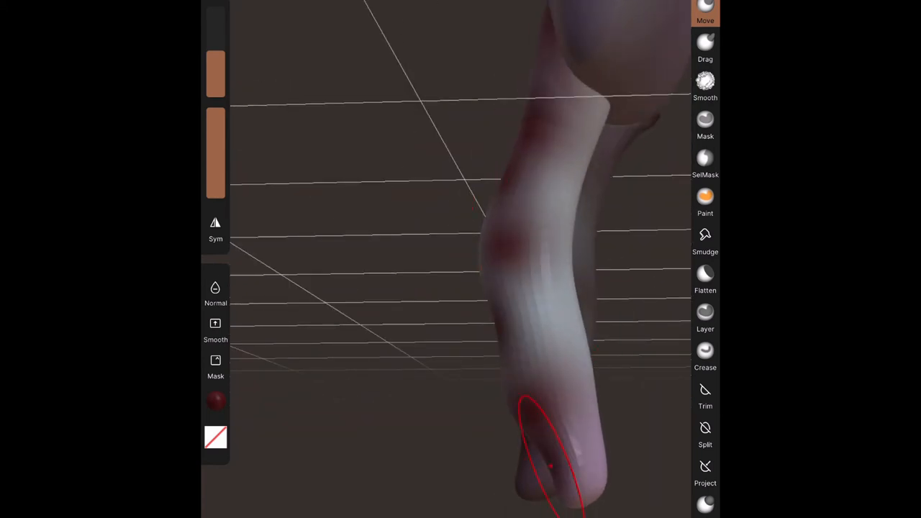
drag(558, 446, 558, 252)
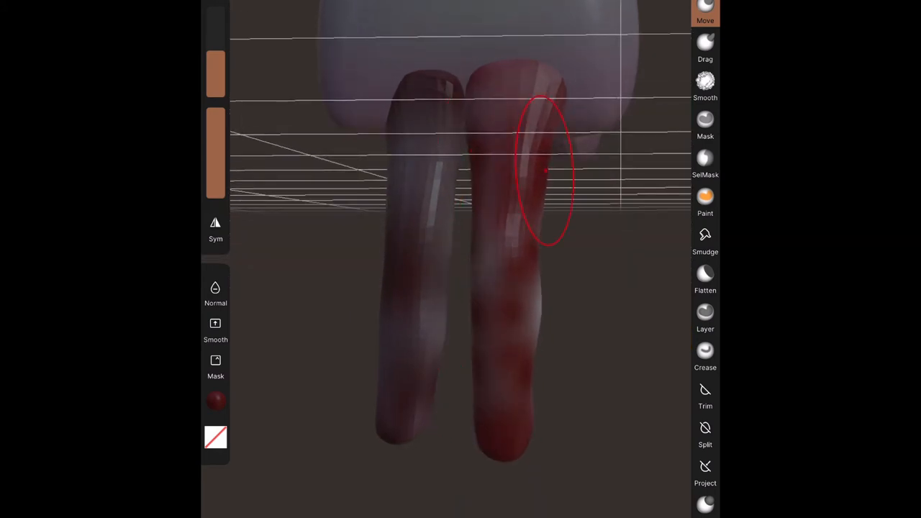
click(705, 84)
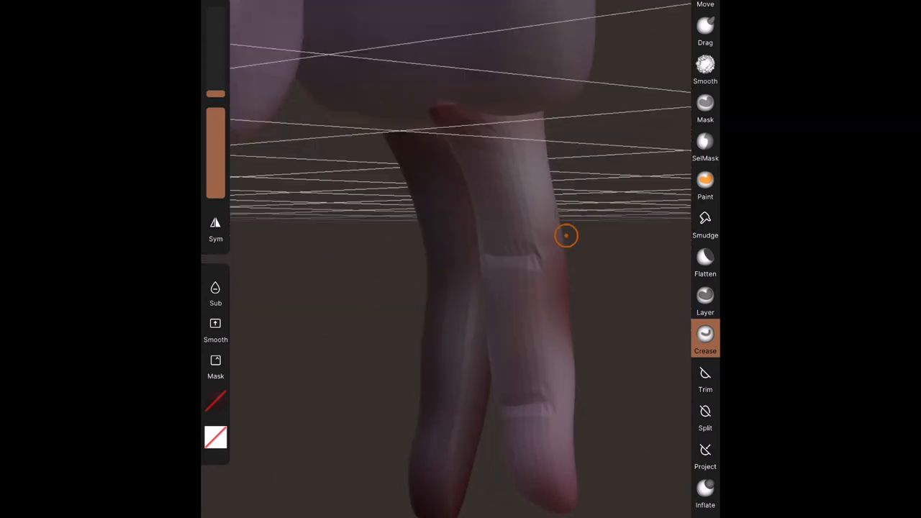
- Soften the crease near the finger base, then carve a joint line on the darker finger
click(705, 64)
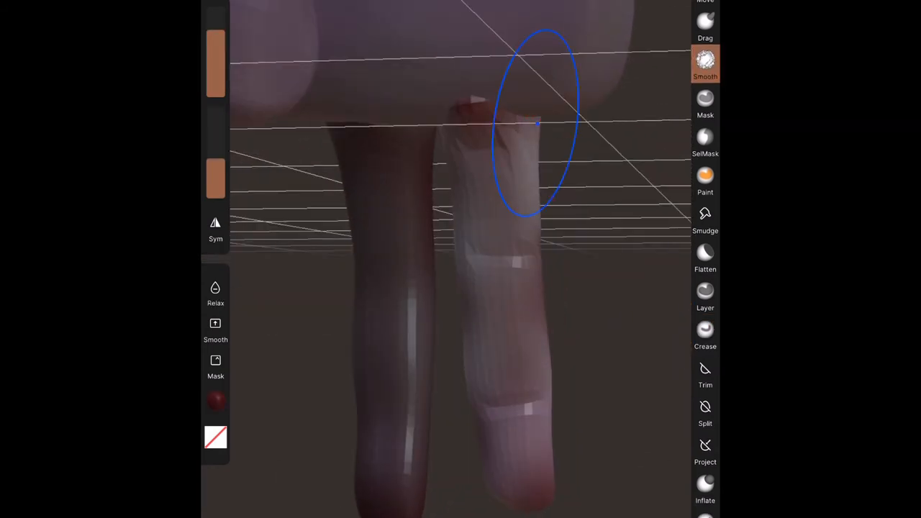
drag(539, 127, 535, 394)
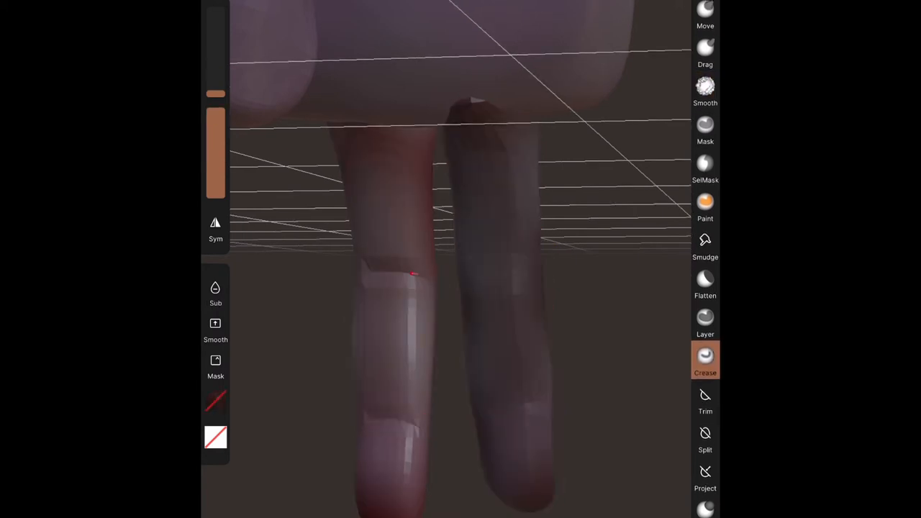
click(705, 87)
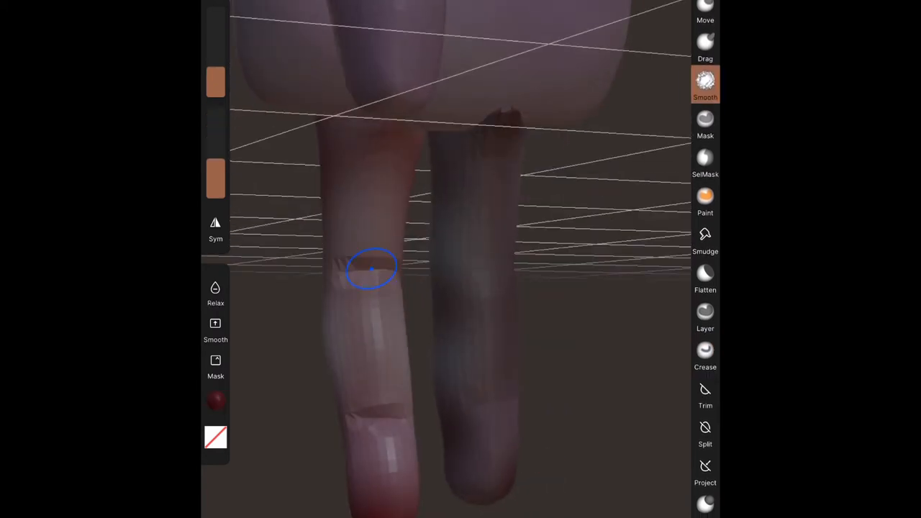
click(705, 356)
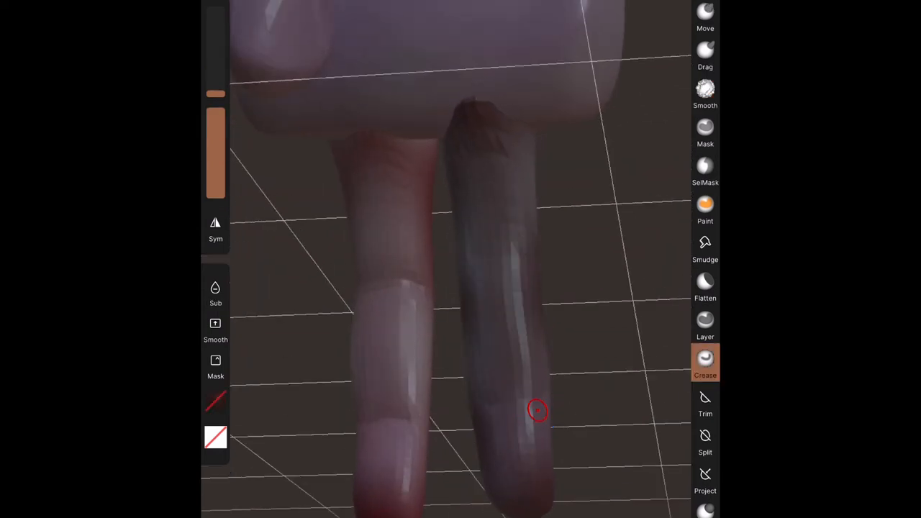
click(705, 94)
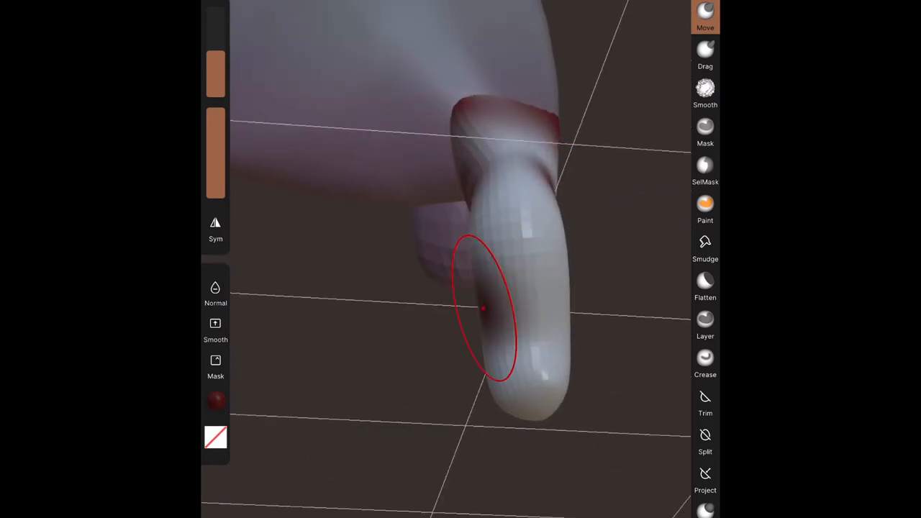
- Bend the hooked finger at its lower joint and knuckle, then define its joint crease
drag(482, 308, 489, 417)
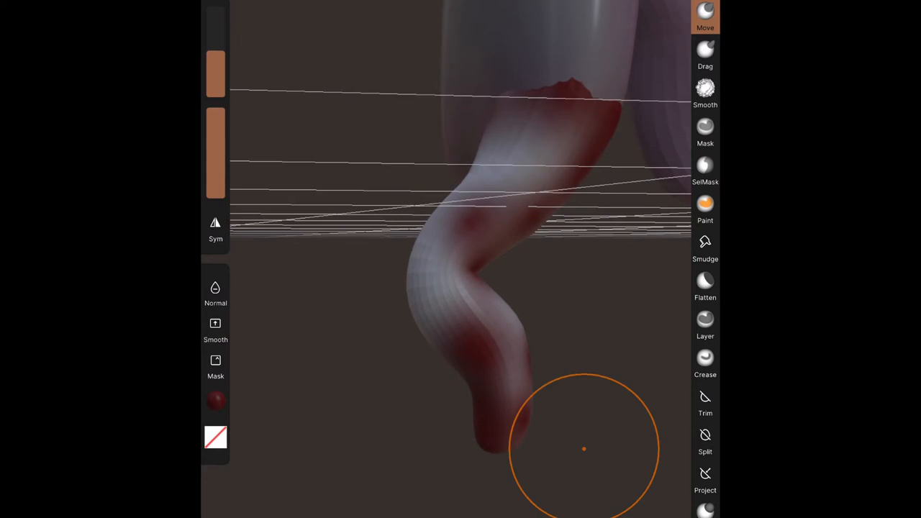
click(705, 360)
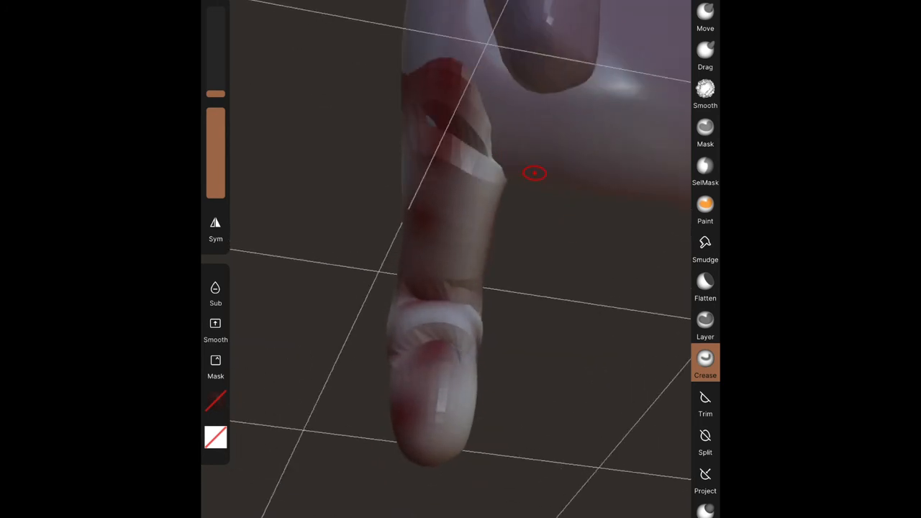
click(705, 92)
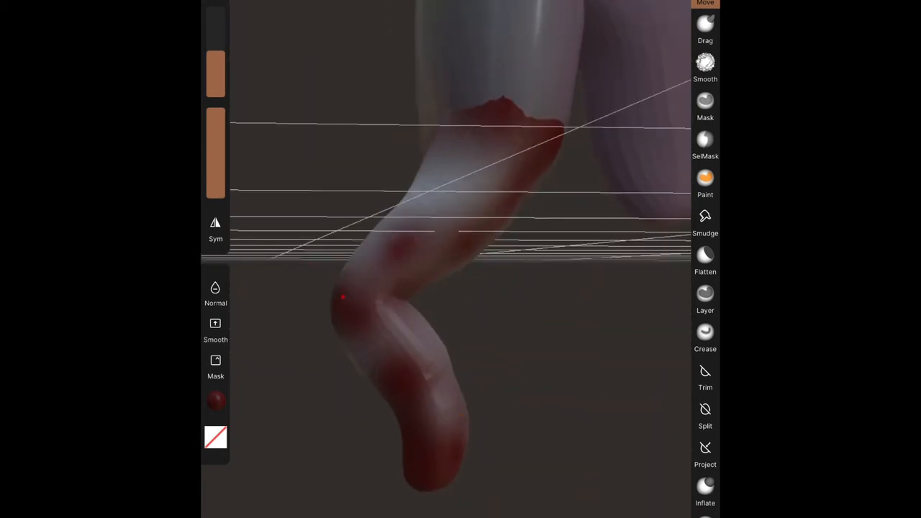
drag(344, 298, 345, 273)
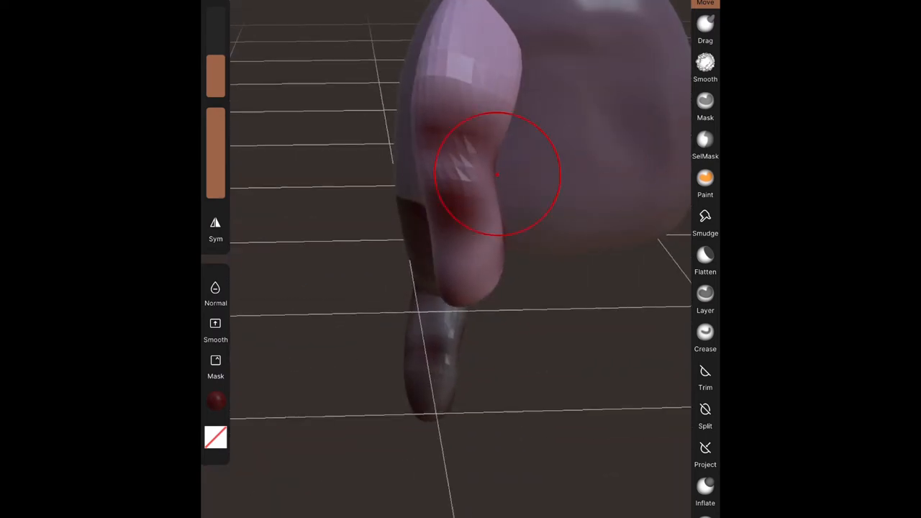
drag(496, 176, 496, 132)
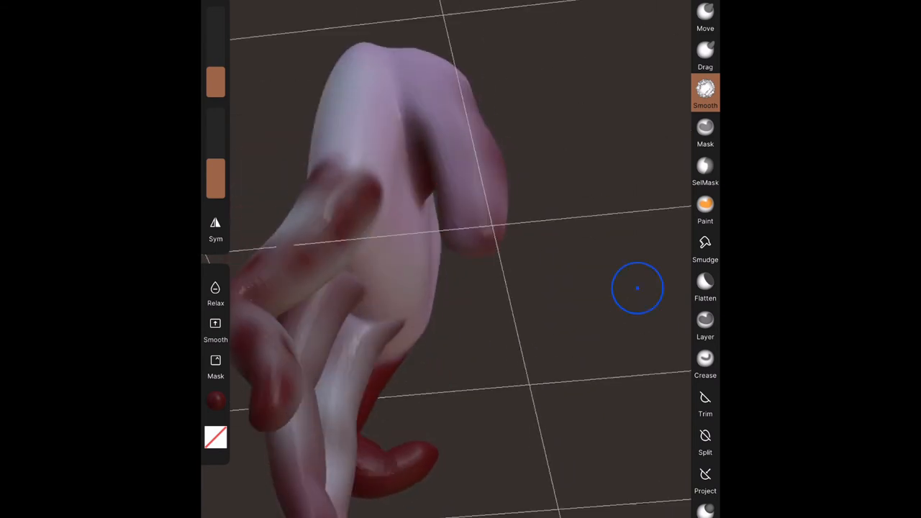
- Turn to the back of the hand and carve wrinkle grooves across it
drag(636, 287, 486, 353)
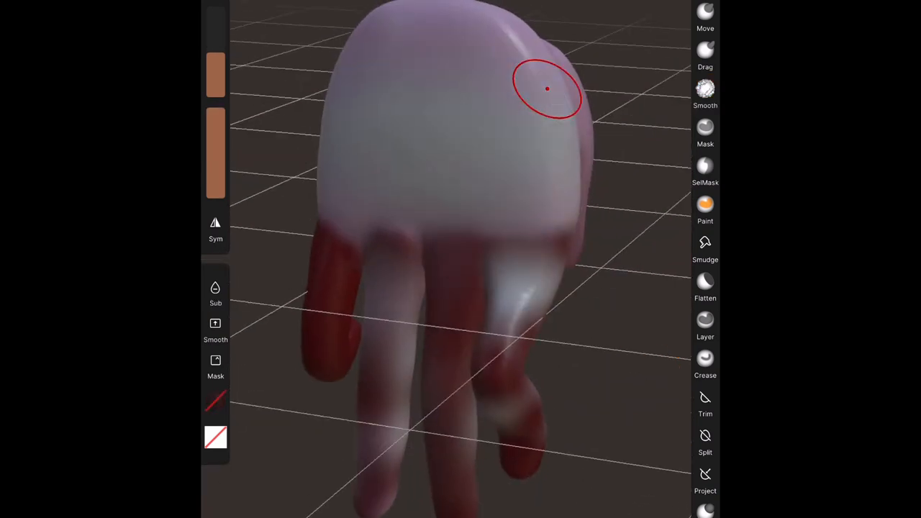
drag(546, 89, 449, 49)
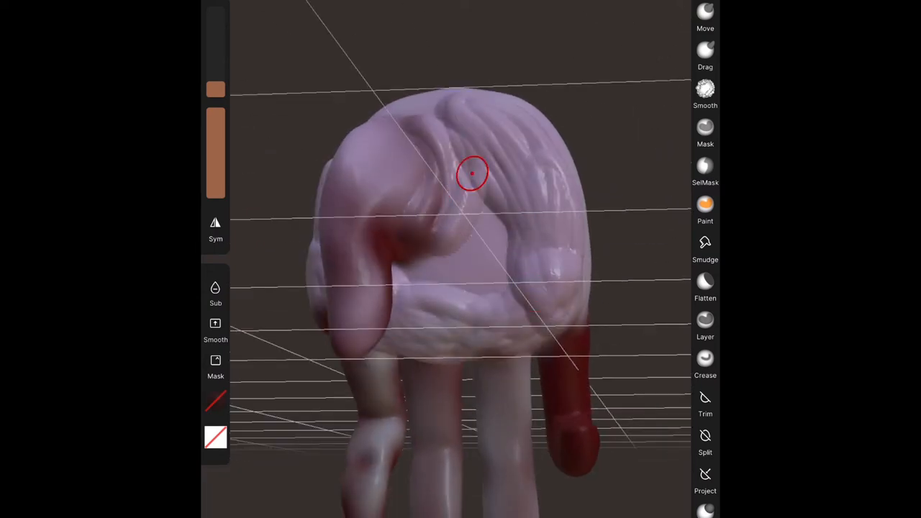
- Smooth the back-of-hand ridges into soft knuckle bumps on the dark red hand
click(705, 92)
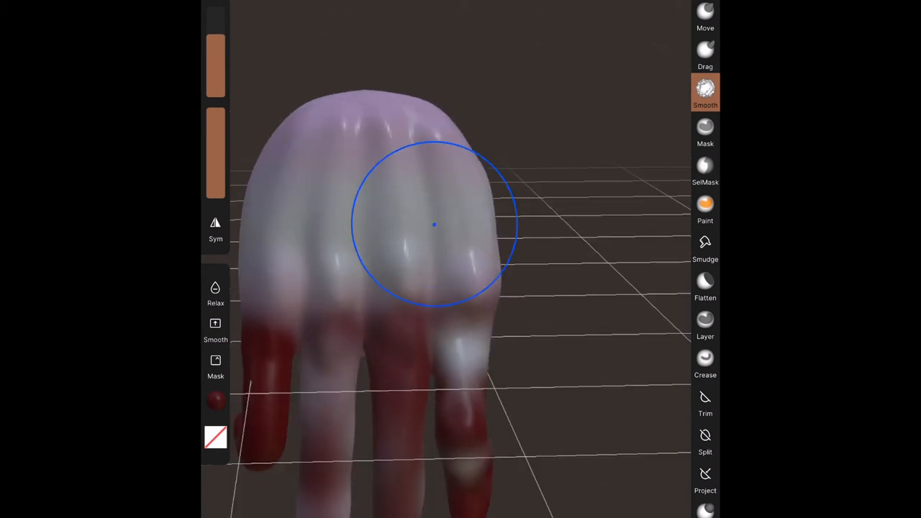
drag(434, 225, 438, 324)
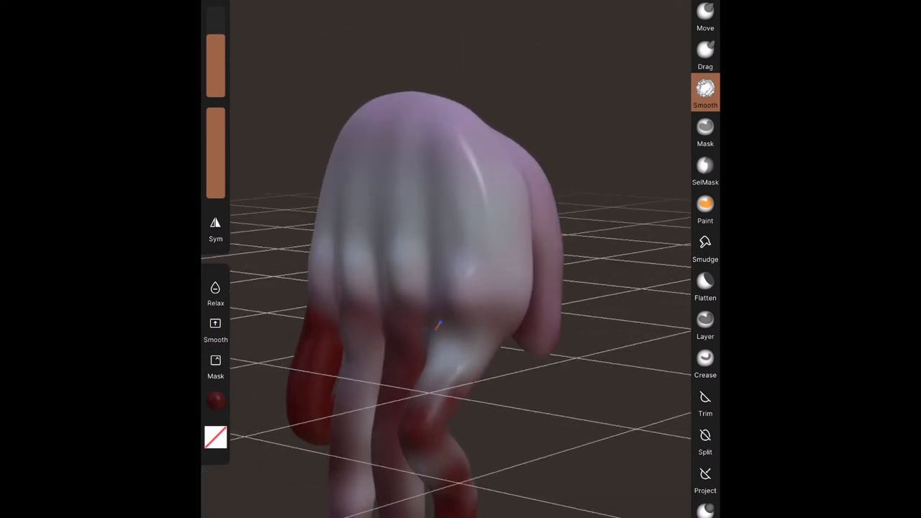
click(705, 17)
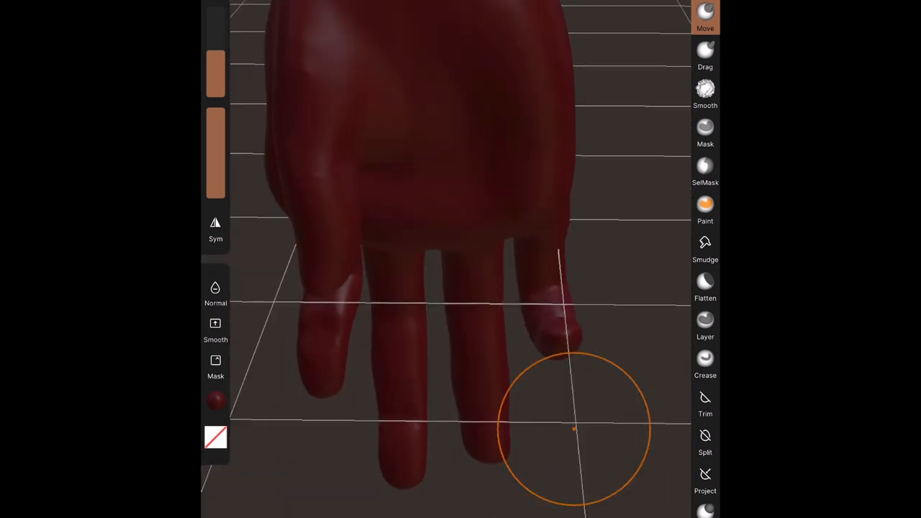
- Flatten the sides of the curled fingers at about 54% intensity
click(705, 87)
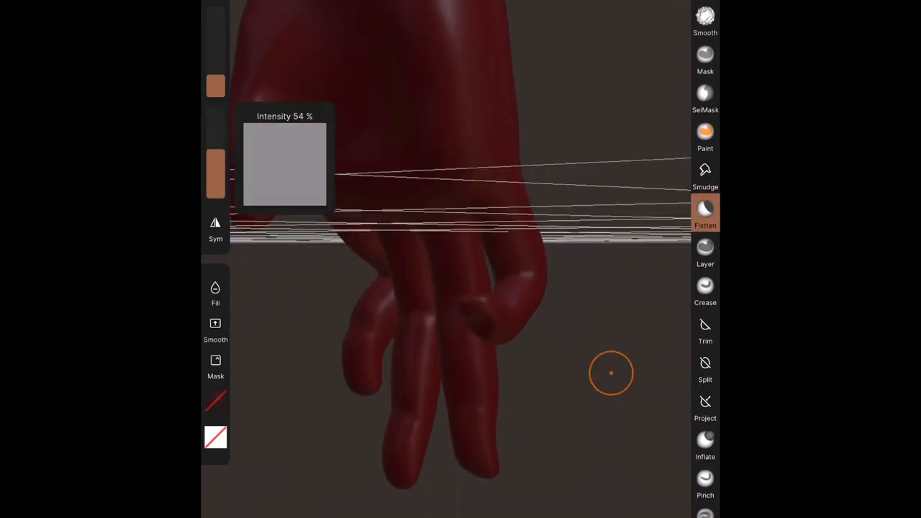
drag(612, 373, 377, 114)
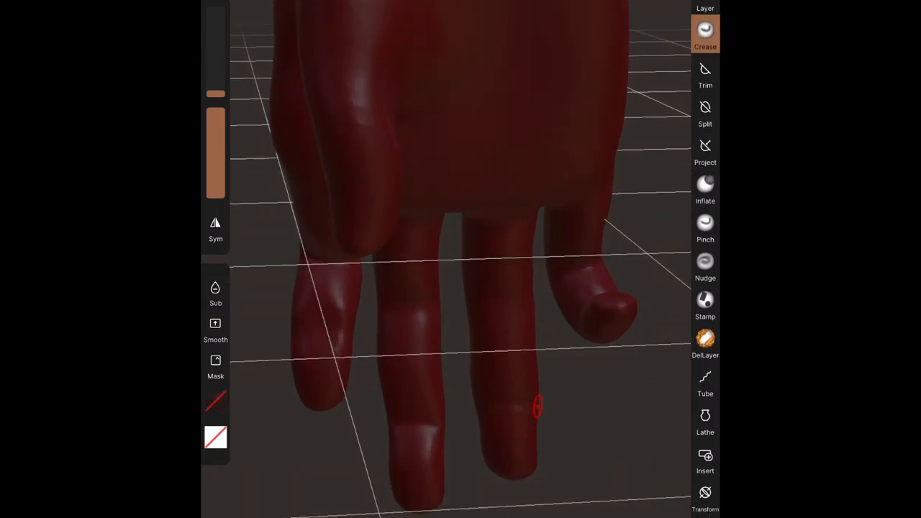
- Carve three crease lines across the palm and switch to a metallic chrome matcap
drag(461, 288, 460, 144)
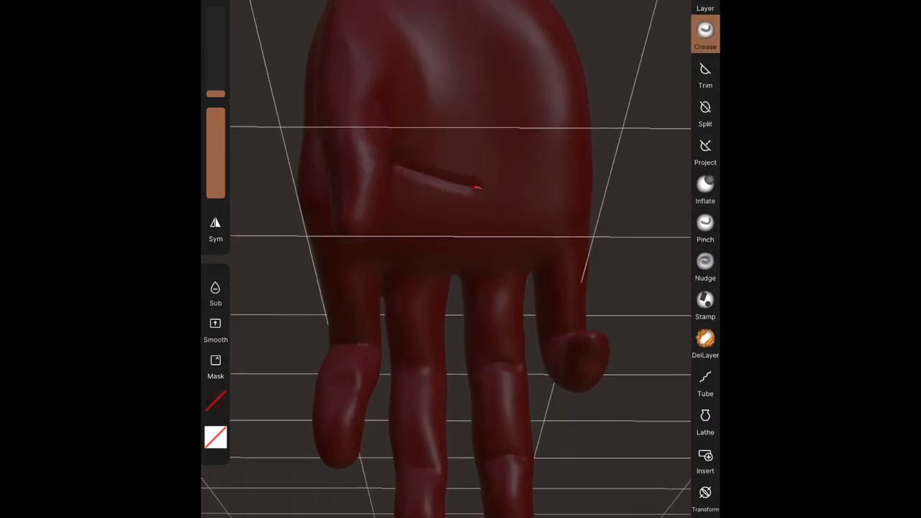
drag(475, 187, 518, 147)
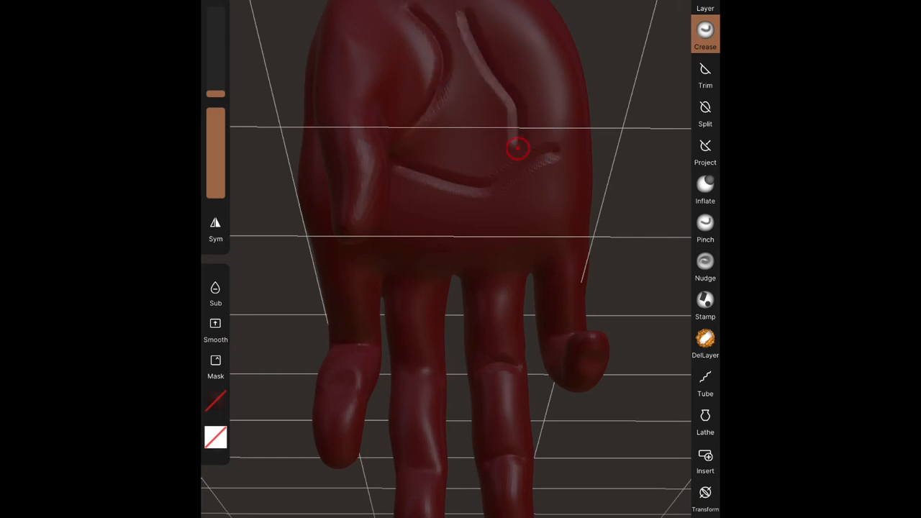
drag(516, 148, 649, 466)
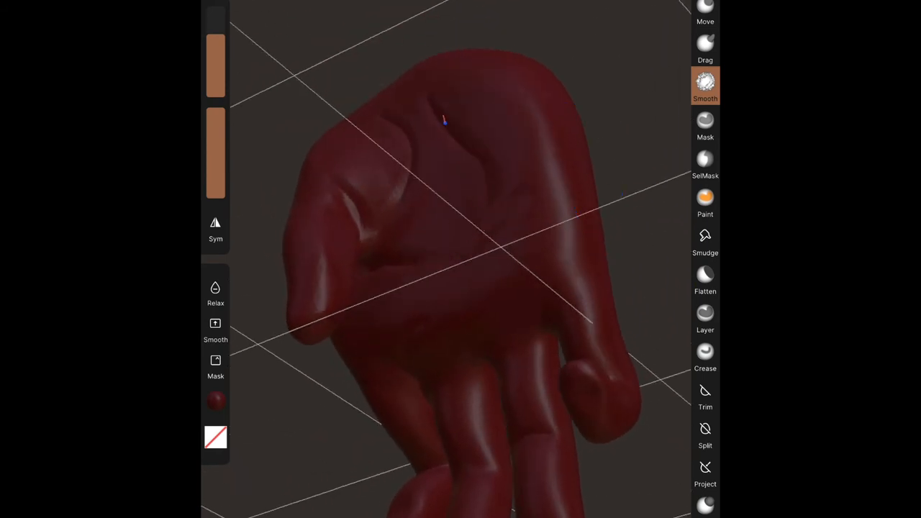
click(705, 279)
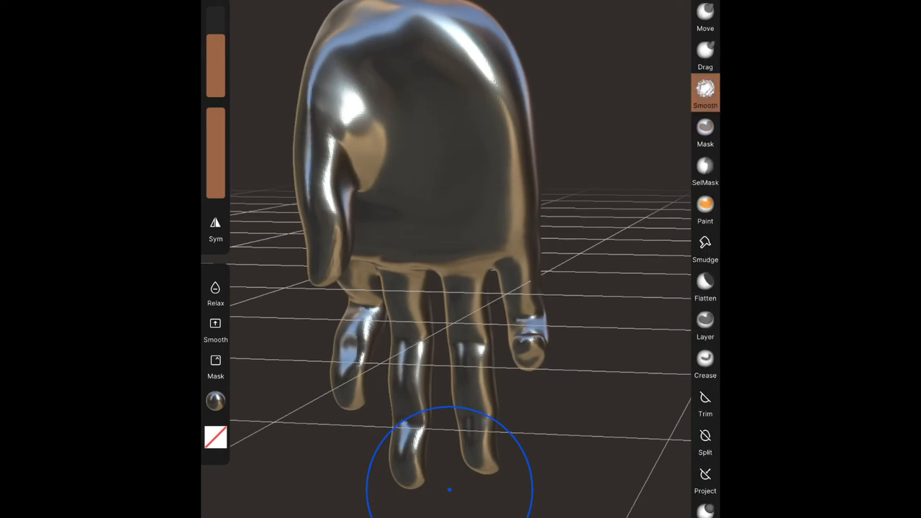
- Show the primitive-shape list from the top-bar mesh menu over the metallic hand
click(705, 14)
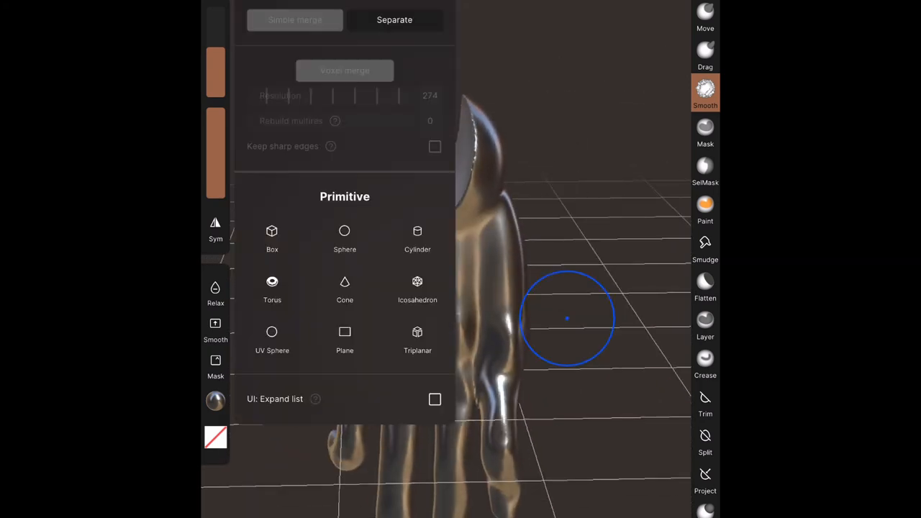
- Dismiss the primitive list to see the front of the metallic hand again
click(417, 237)
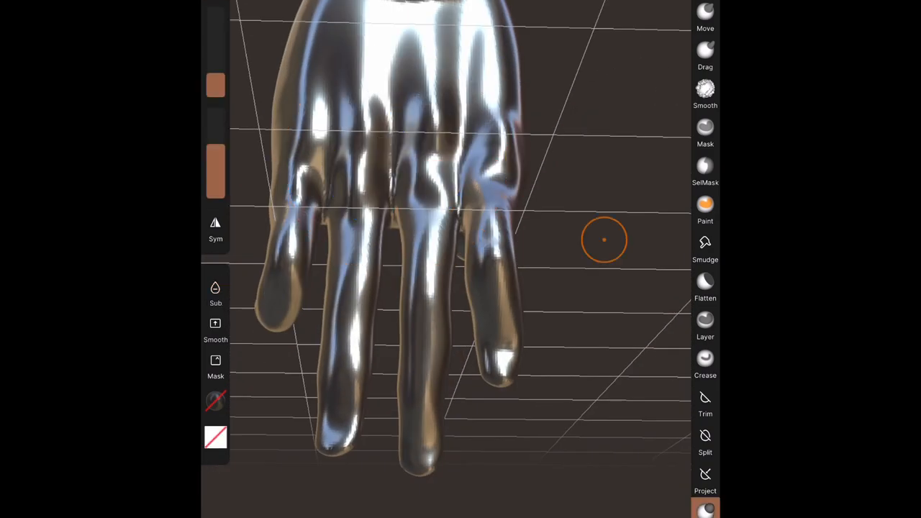
- Flatten the fingertips, then request saving the project as 'hand'
click(705, 285)
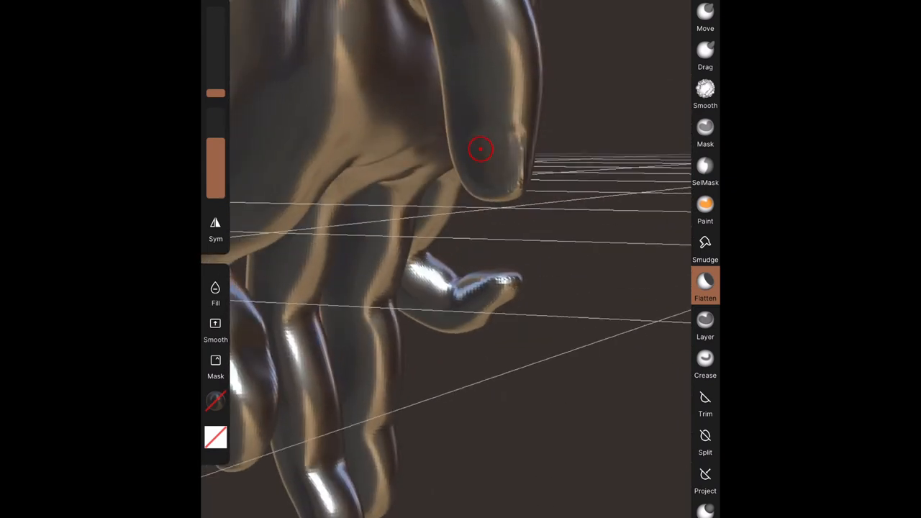
click(705, 94)
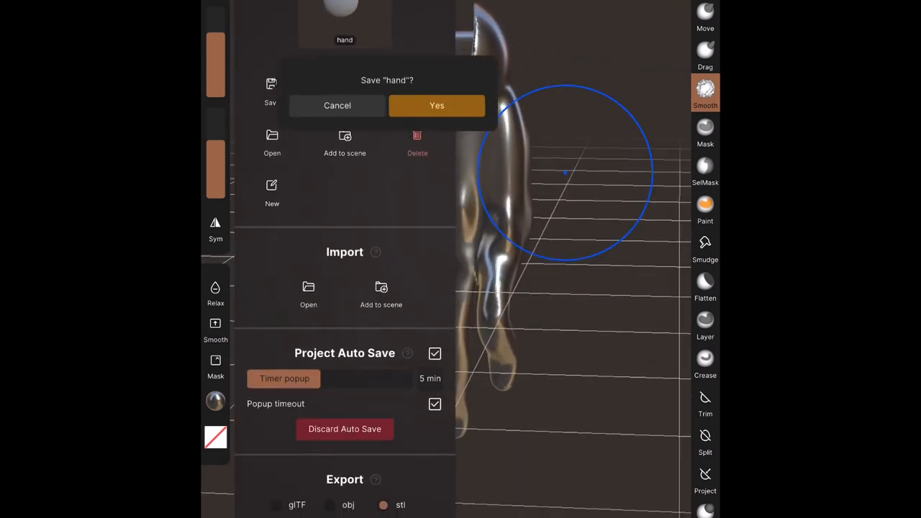
- Confirm with Yes to save the sculpted hand as project 'hand'
click(437, 105)
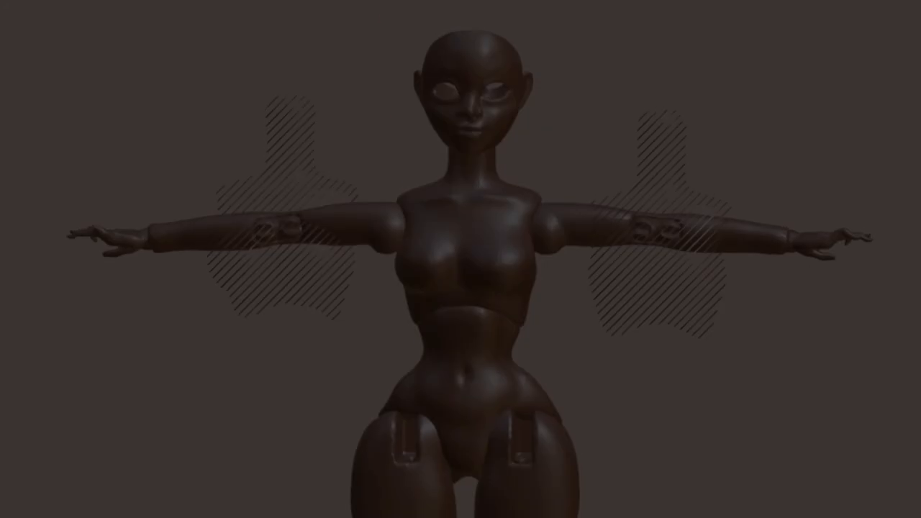